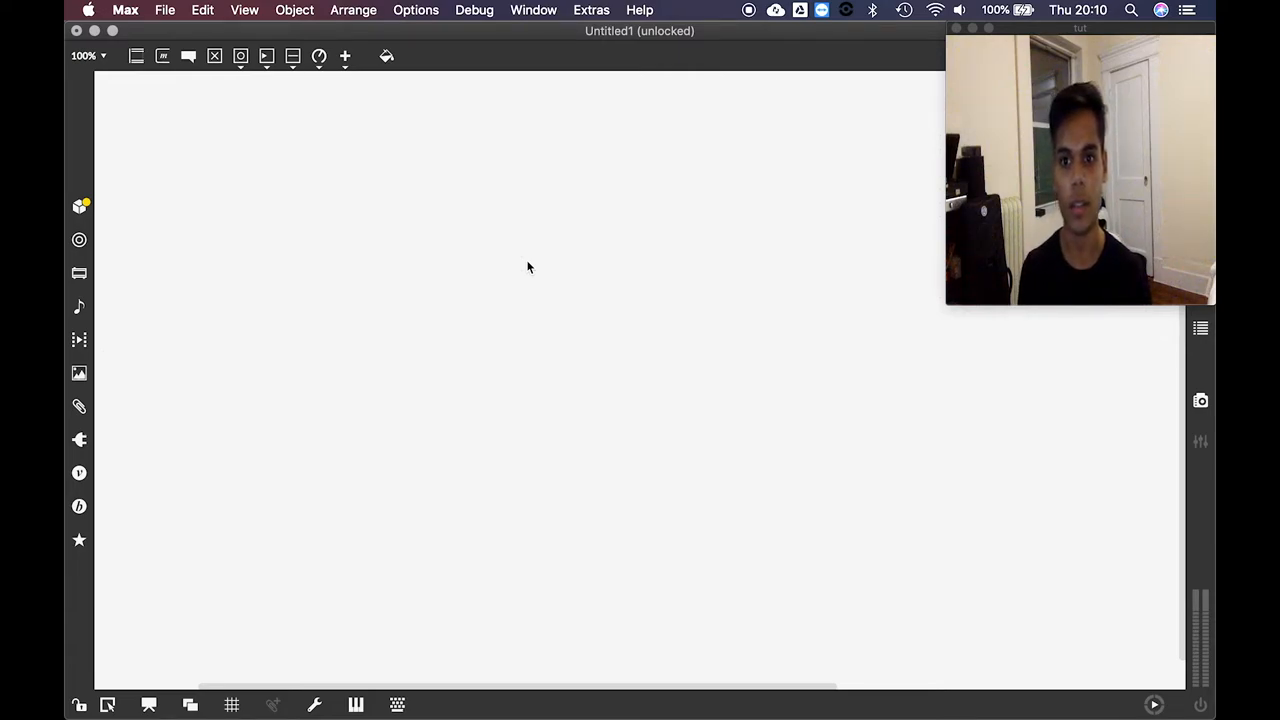
pyautogui.moveTo(490, 218)
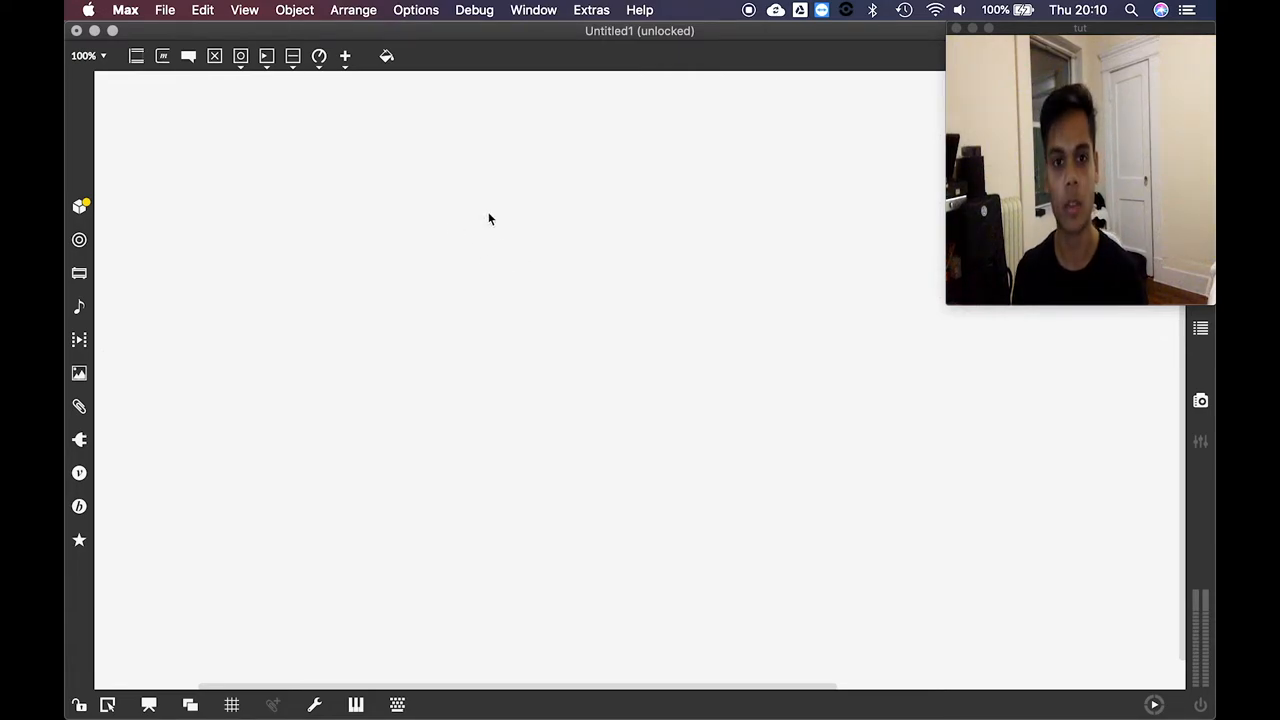
pyautogui.moveTo(536, 216)
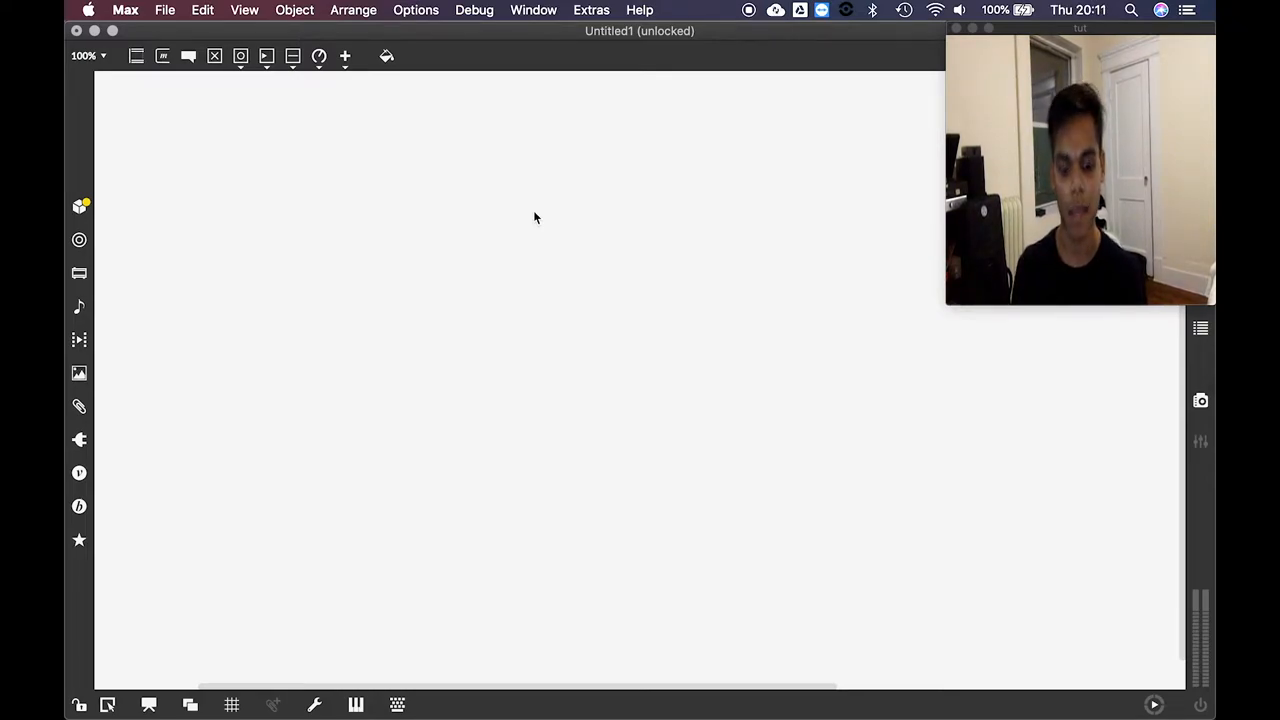
pyautogui.moveTo(256, 324)
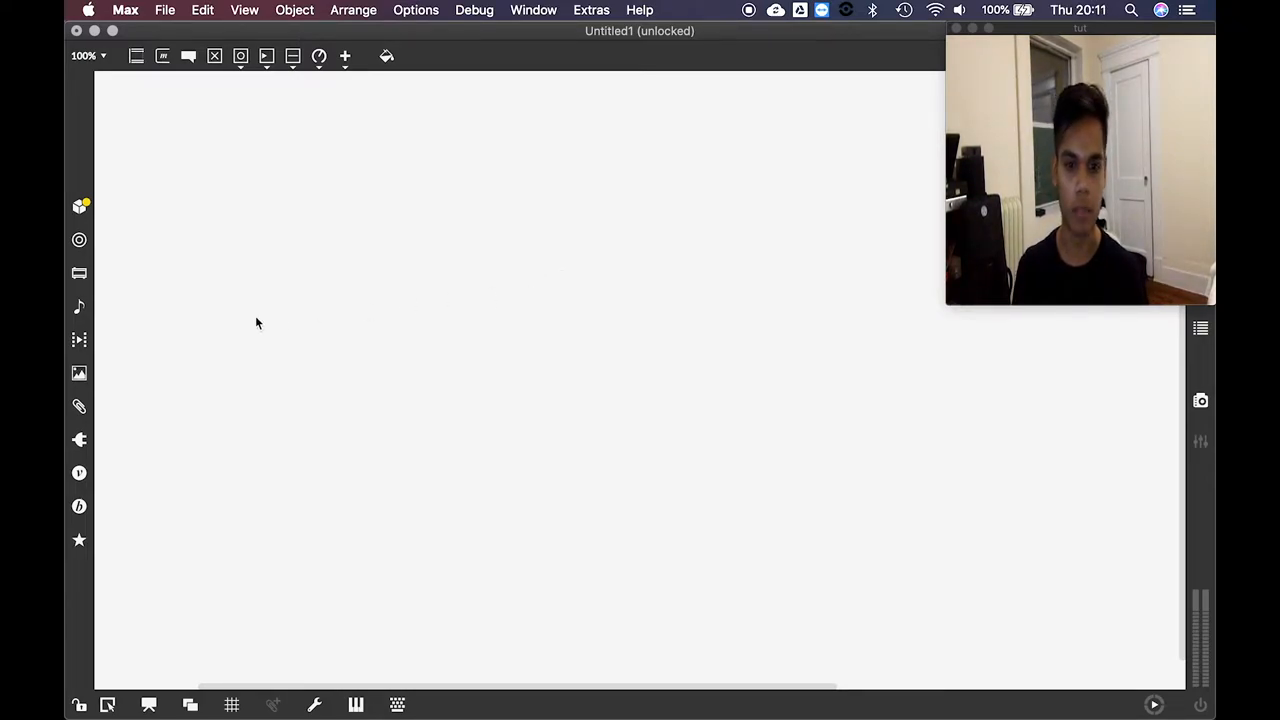
# Find the ePiano sample via the 'epn' filter and place it near the top of the patch
pyautogui.click(244, 10)
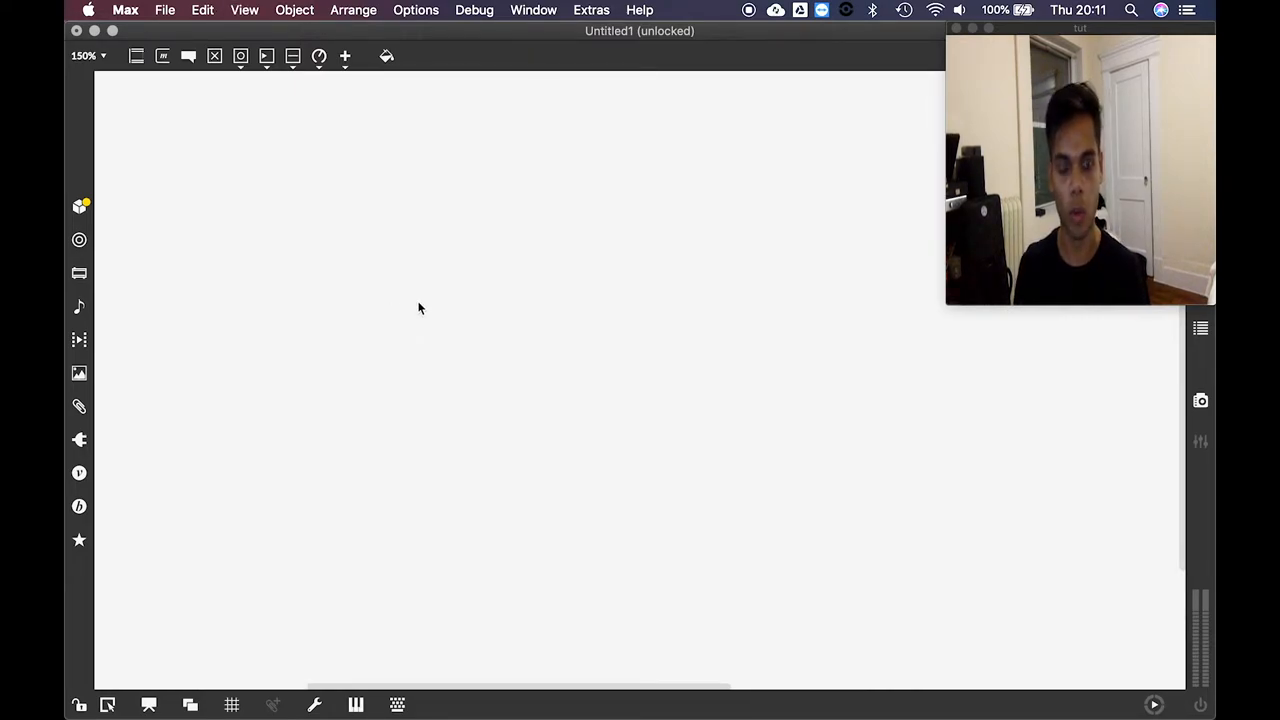
pyautogui.moveTo(170, 332)
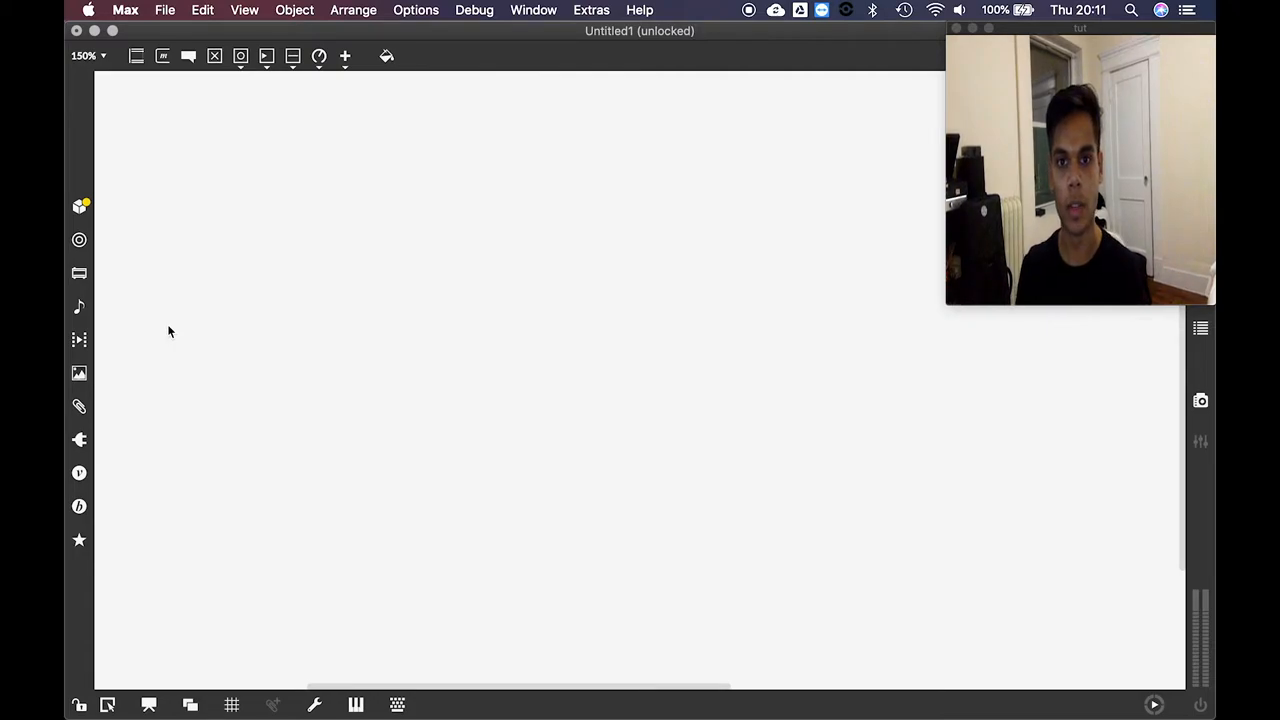
pyautogui.moveTo(80, 308)
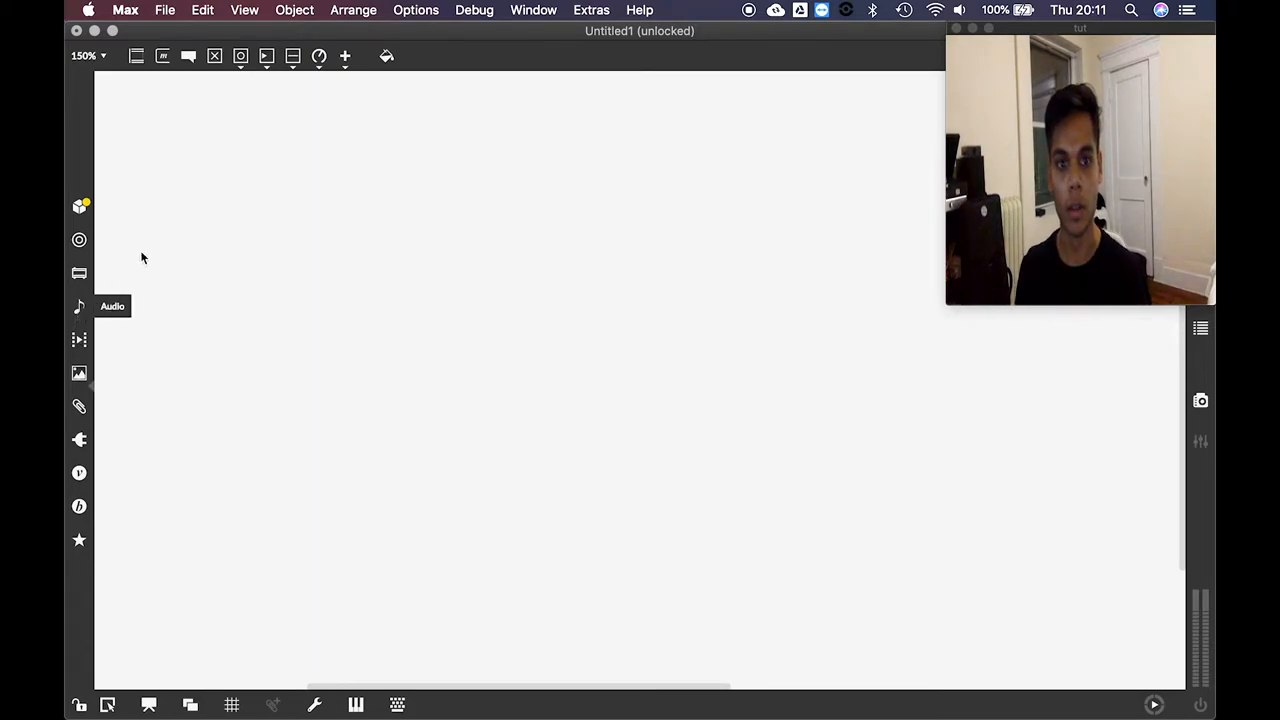
pyautogui.click(80, 306)
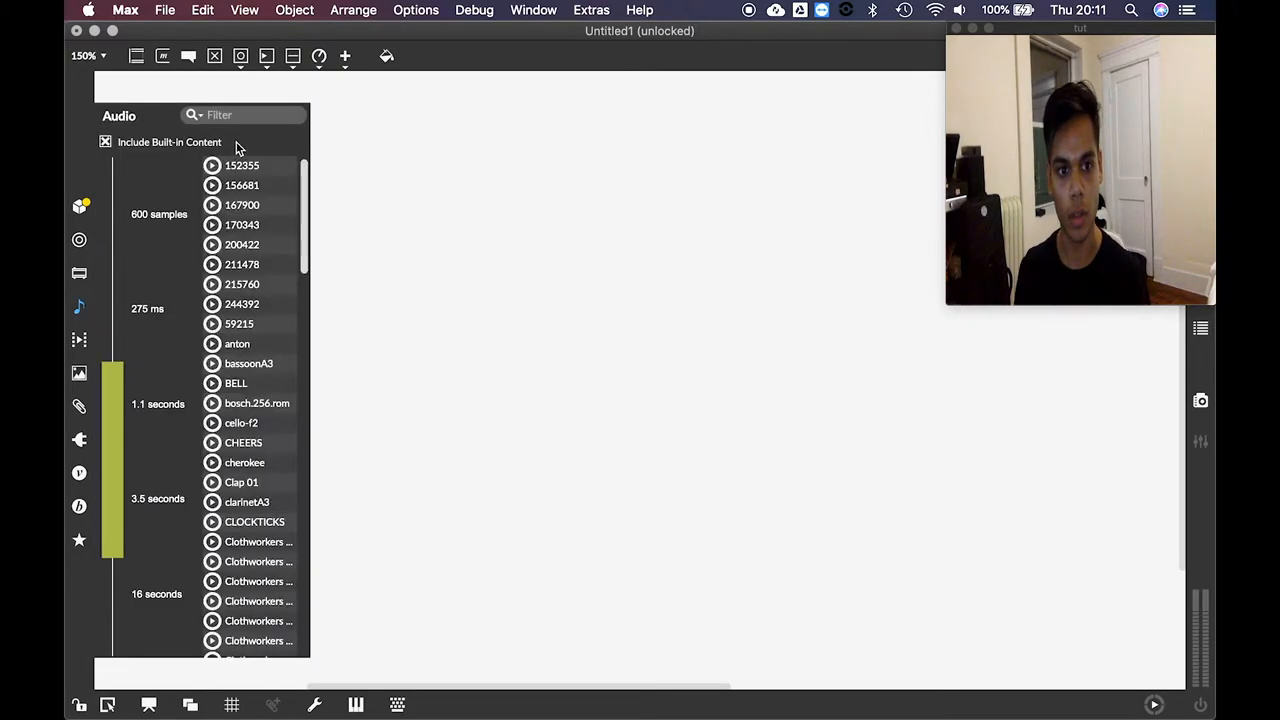
pyautogui.write('epn')
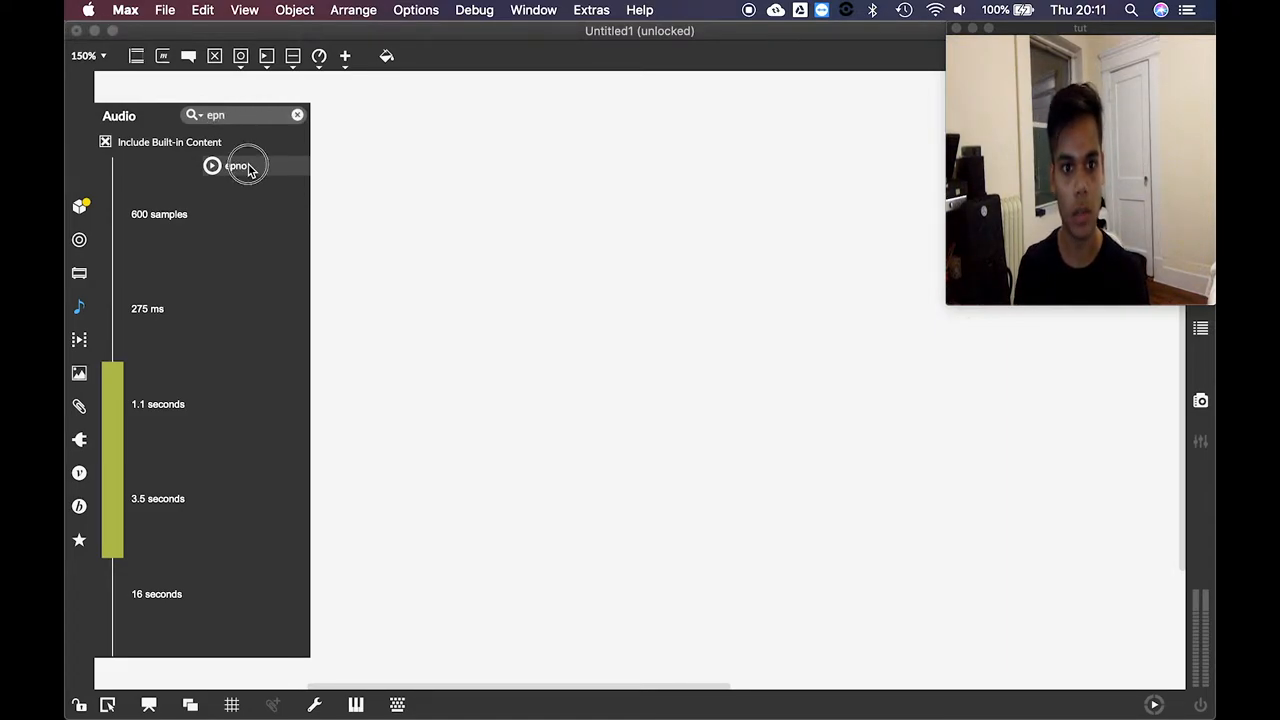
pyautogui.moveTo(238, 164); pyautogui.dragTo(518, 160)
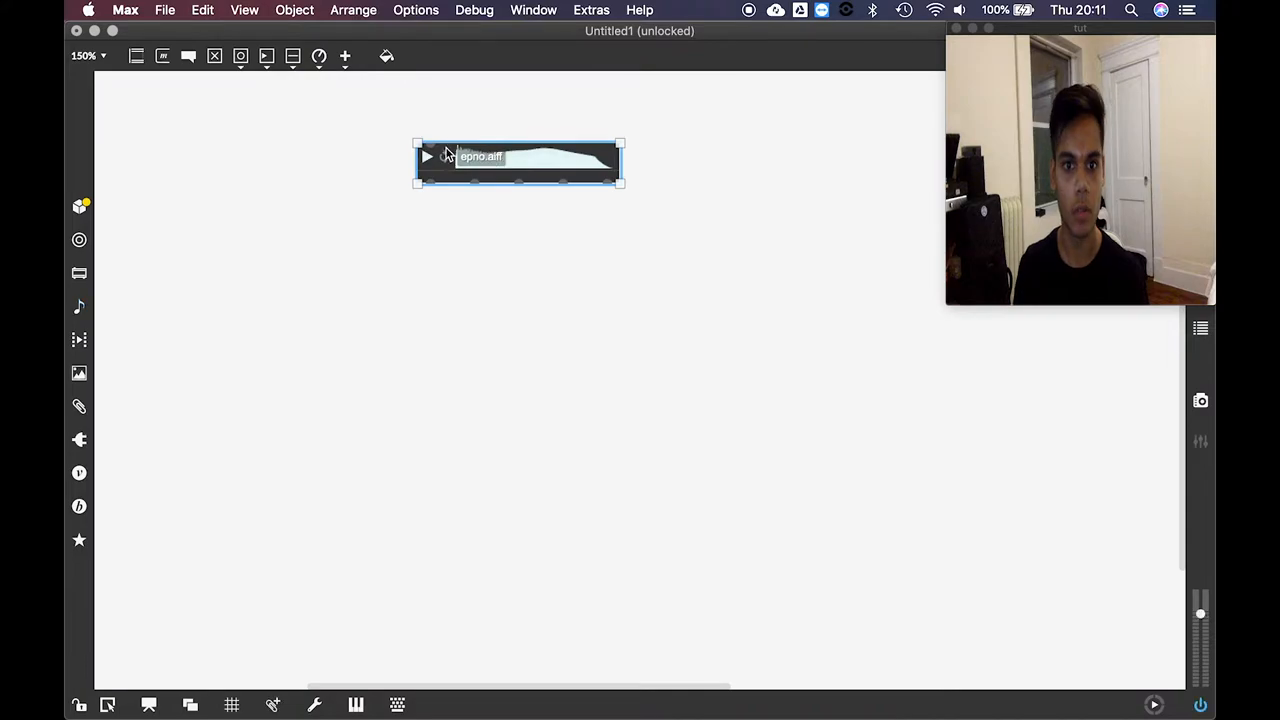
pyautogui.moveTo(518, 160); pyautogui.dragTo(568, 124)
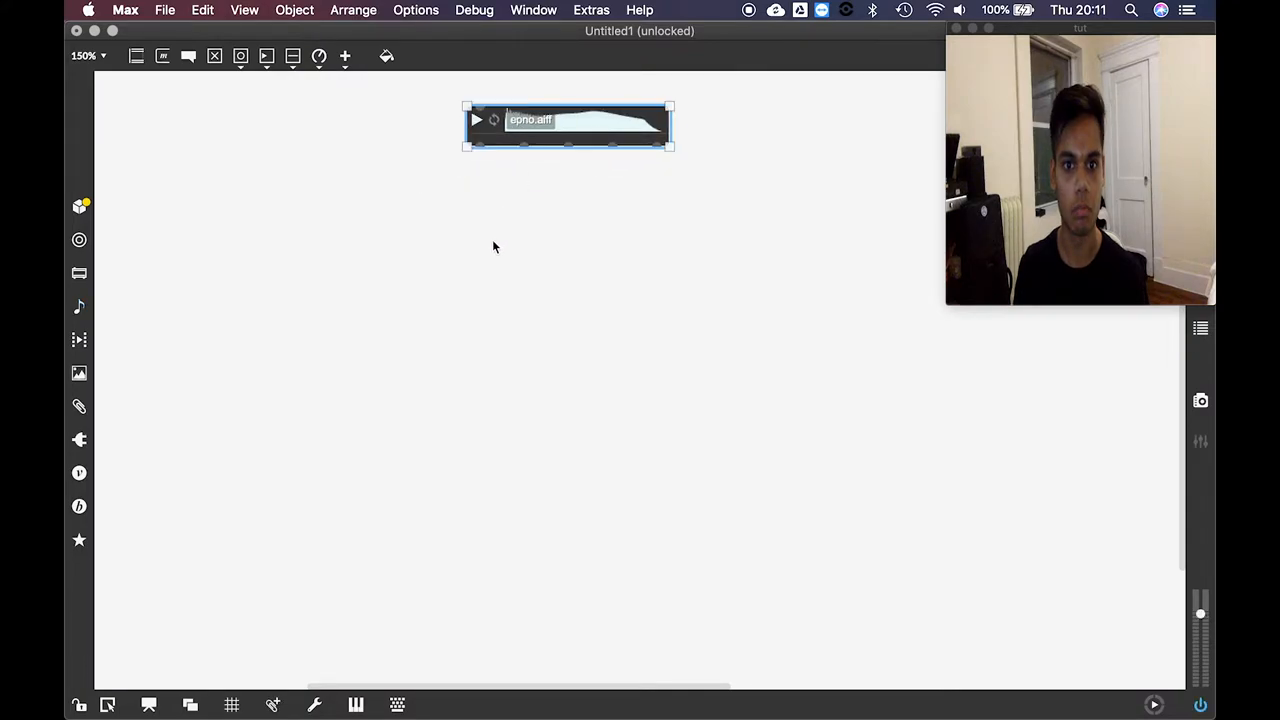
pyautogui.write('gain~')
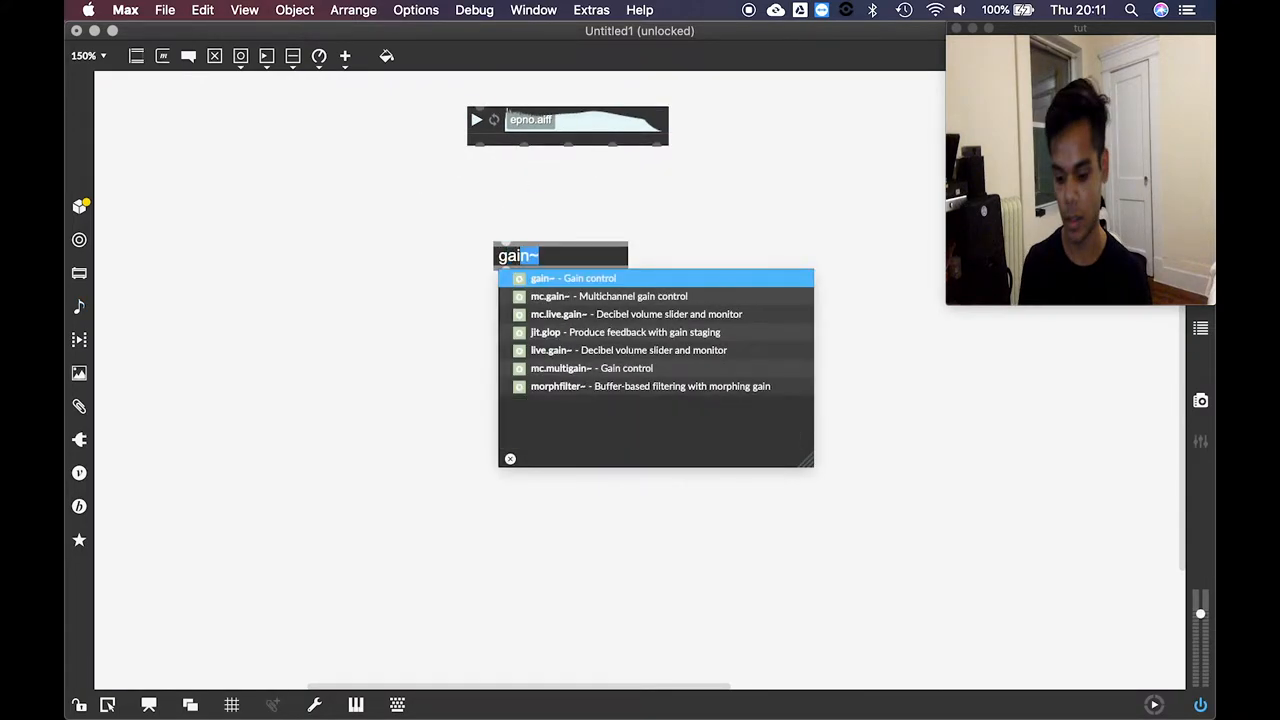
pyautogui.click(610, 296)
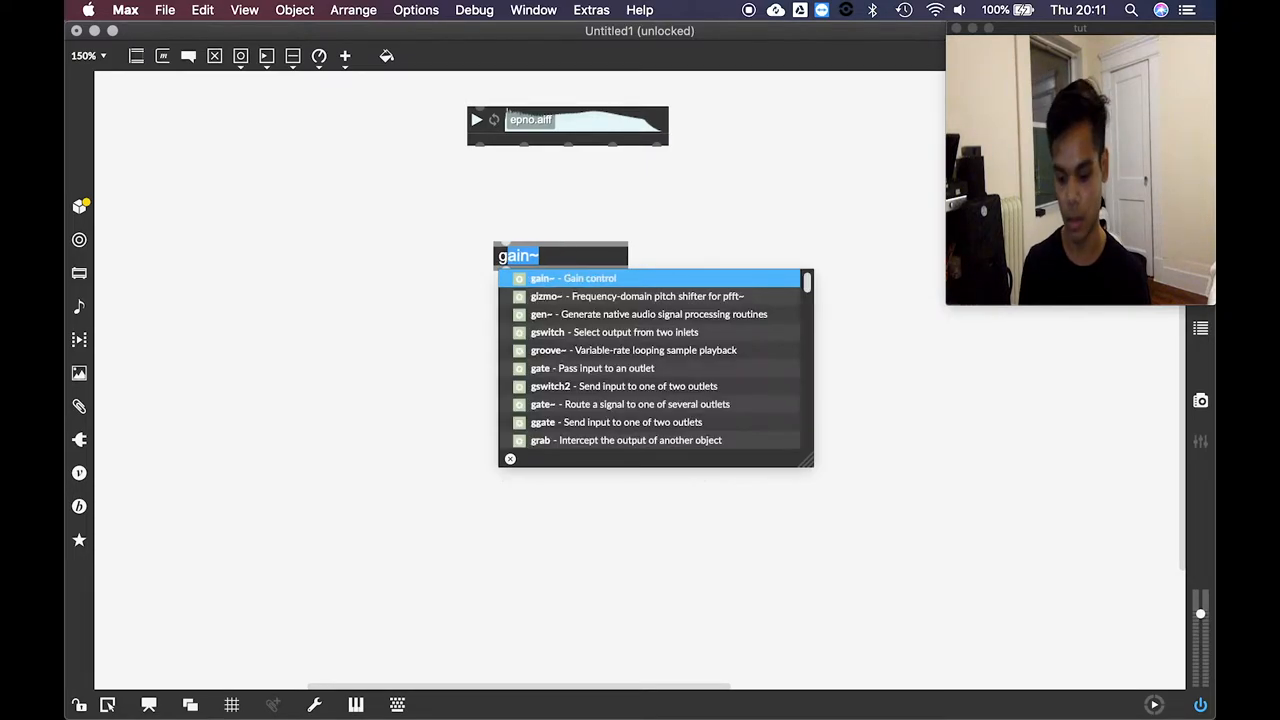
pyautogui.click(572, 278)
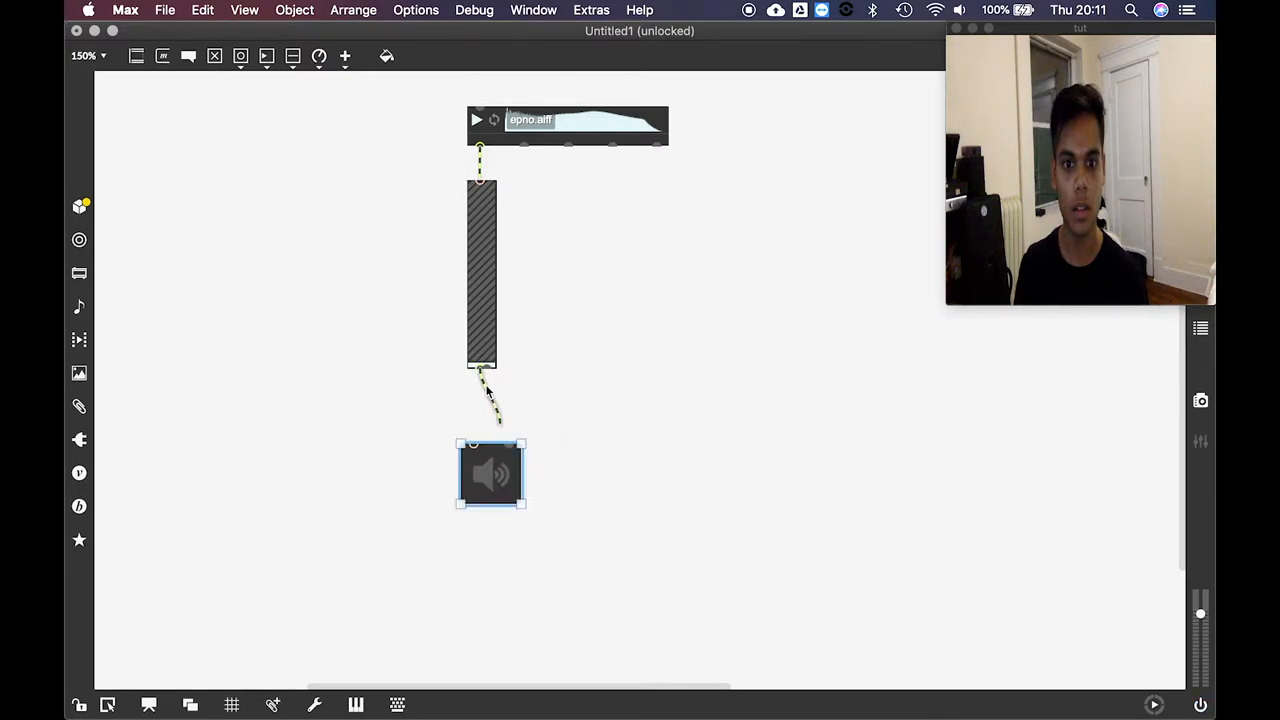
pyautogui.click(480, 364)
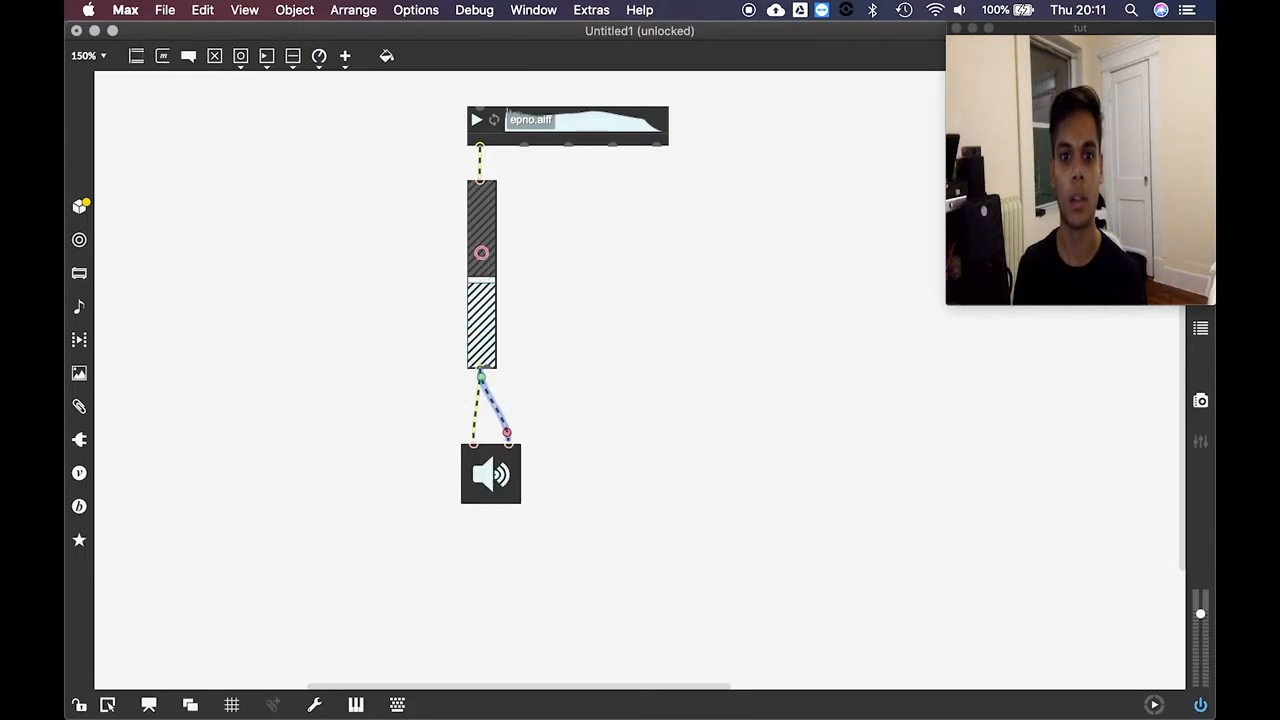
pyautogui.click(476, 120)
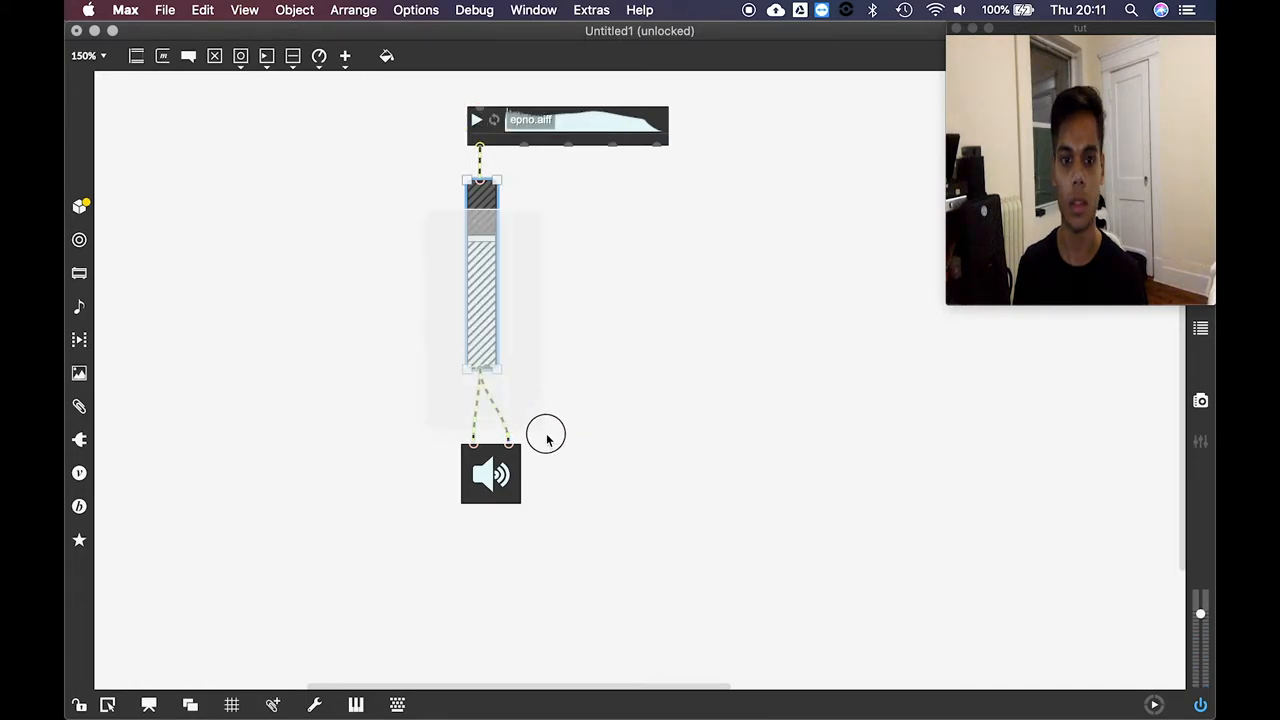
pyautogui.click(490, 474)
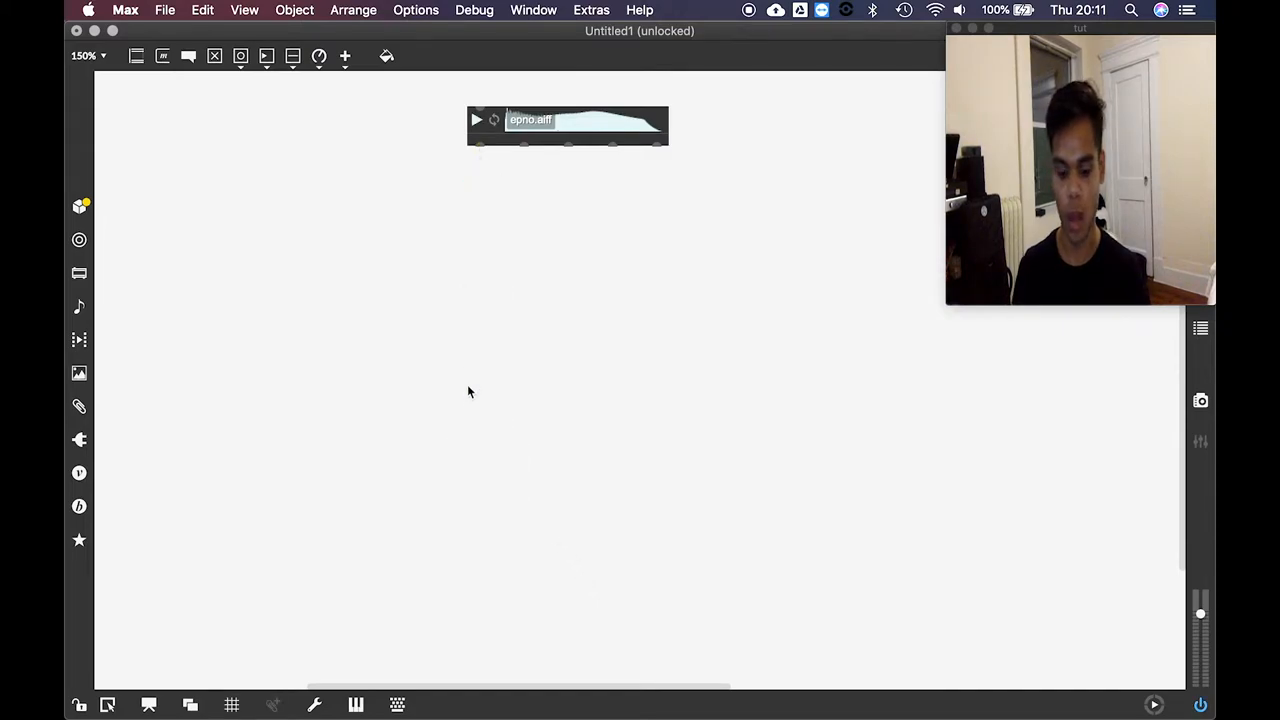
pyautogui.moveTo(486, 276)
pyautogui.write('gi')
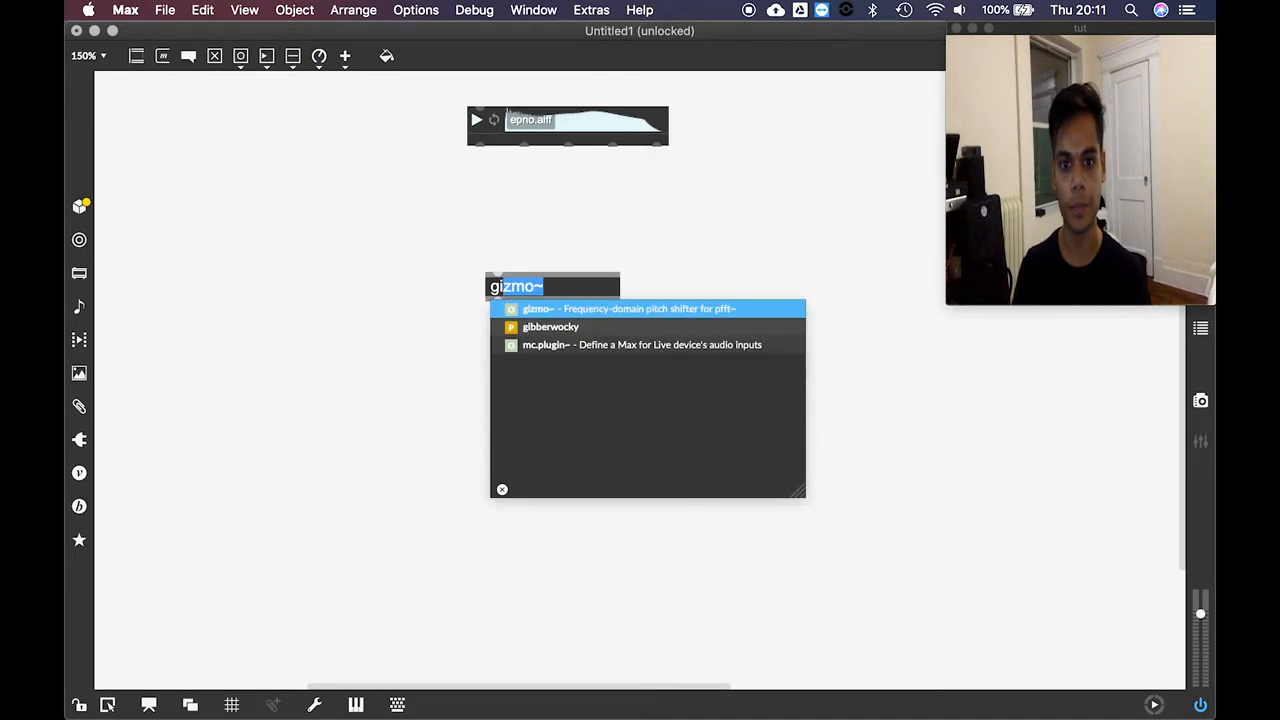
# Create the gizmo~ object from the autocomplete suggestions
pyautogui.click(536, 308)
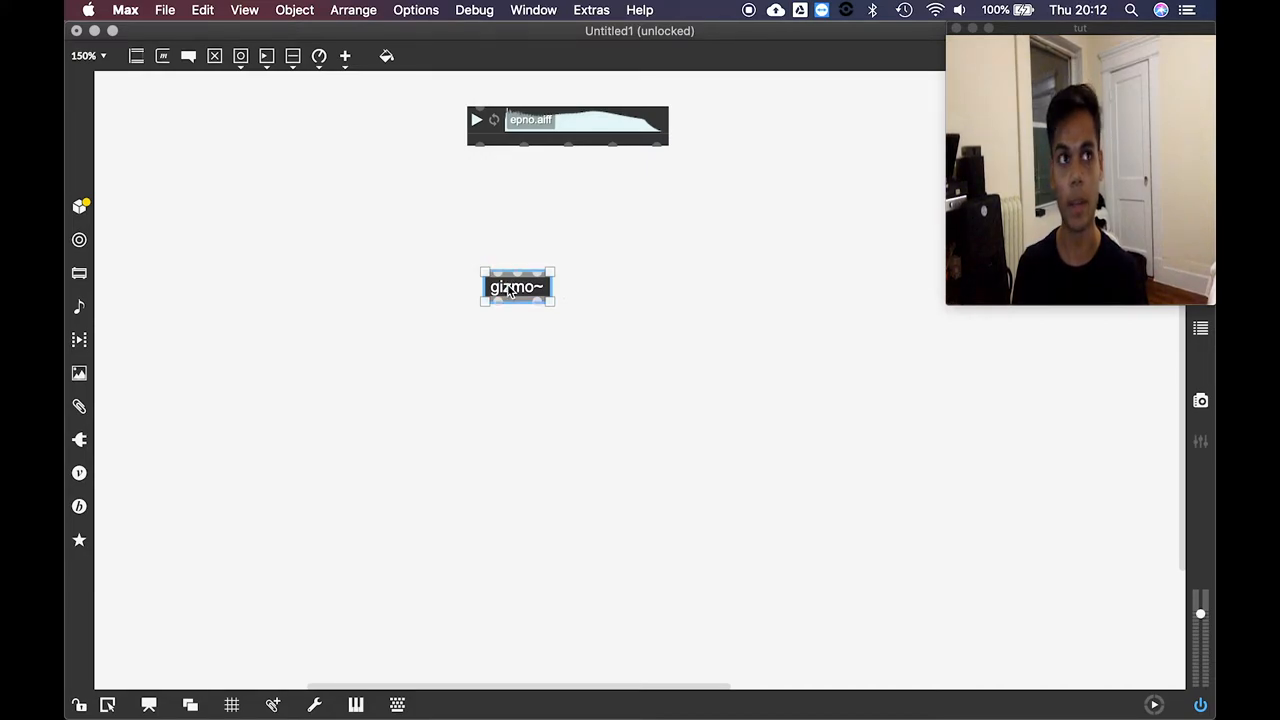
# Swap gizmo~ for pfft~ gizmo_loadme 4096 4 via its context menu and place it under the sample player
pyautogui.rightClick(516, 288)
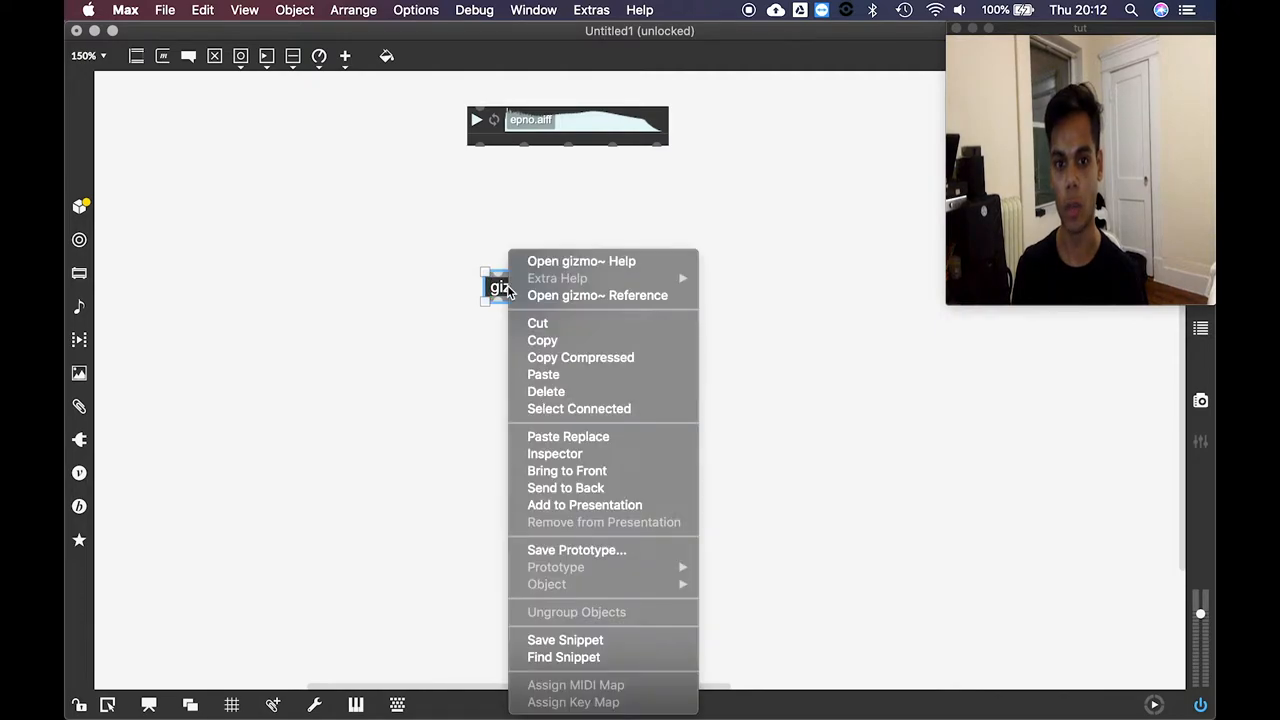
pyautogui.click(432, 294)
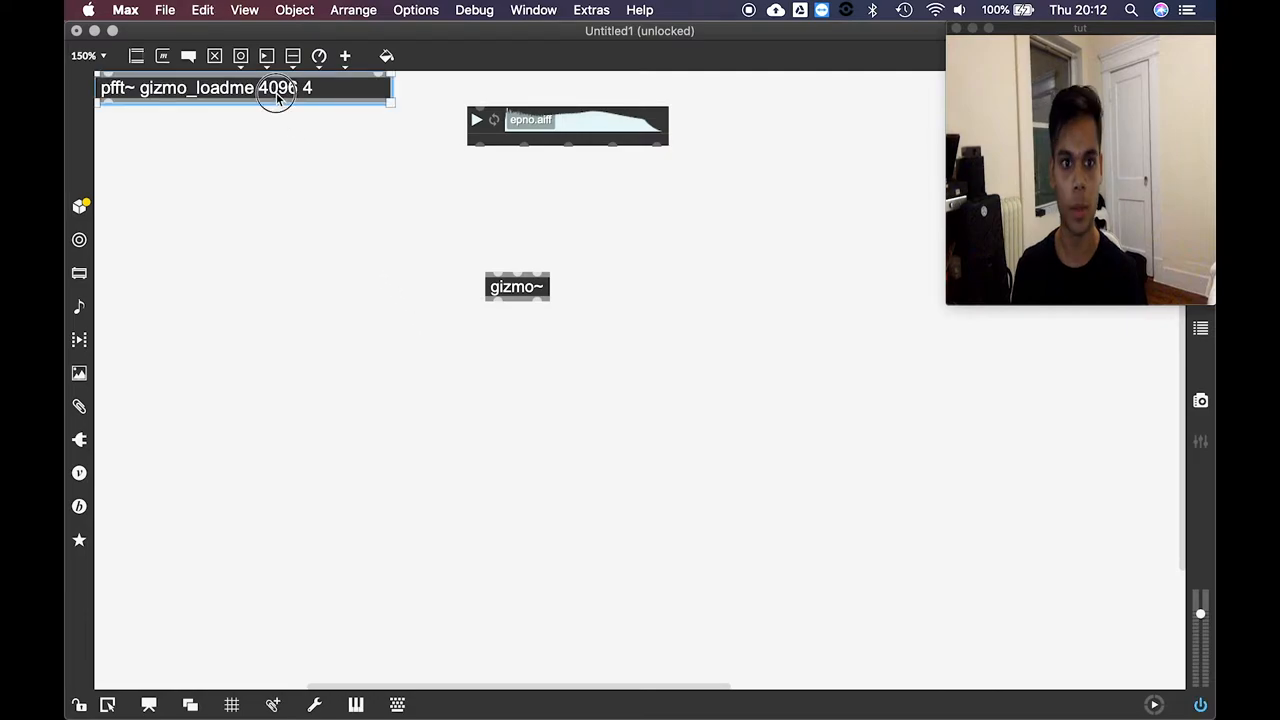
pyautogui.moveTo(244, 88); pyautogui.dragTo(516, 248)
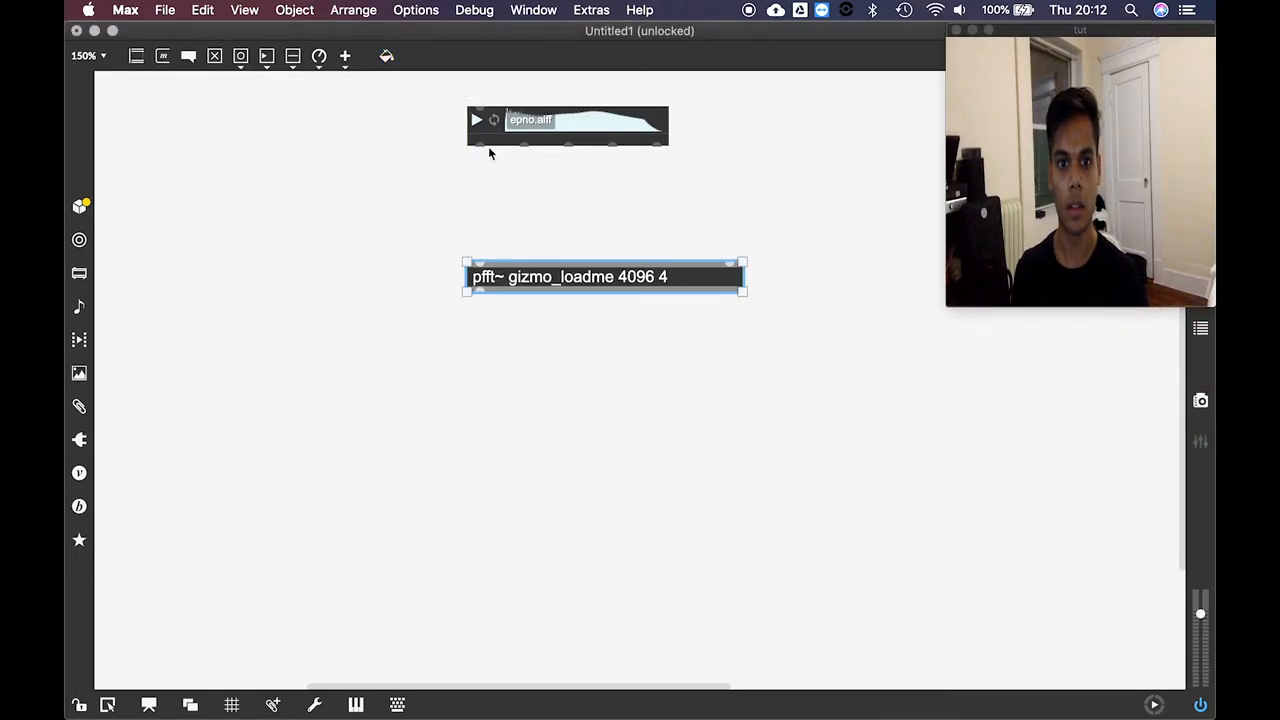
# Patch the sample player's outlet into pfft~ and nudge pfft~ slightly lower
pyautogui.click(504, 276)
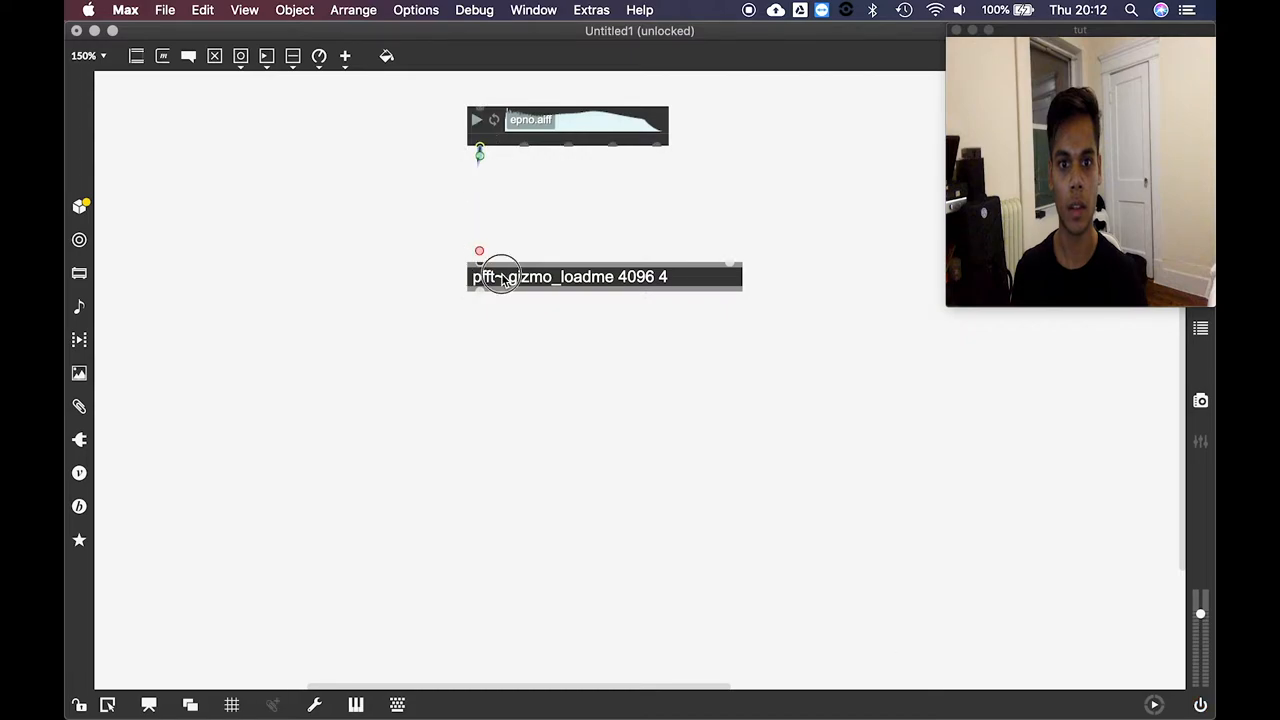
pyautogui.moveTo(604, 276); pyautogui.dragTo(608, 220)
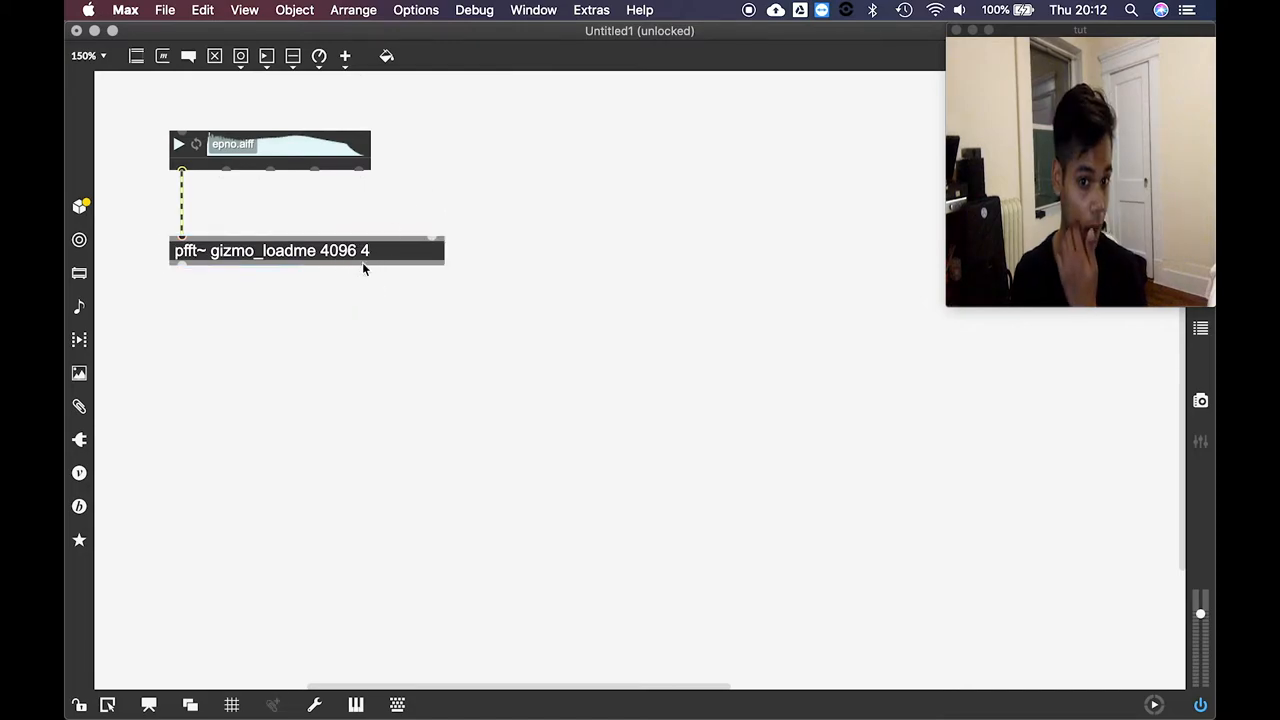
pyautogui.moveTo(272, 252); pyautogui.dragTo(272, 294)
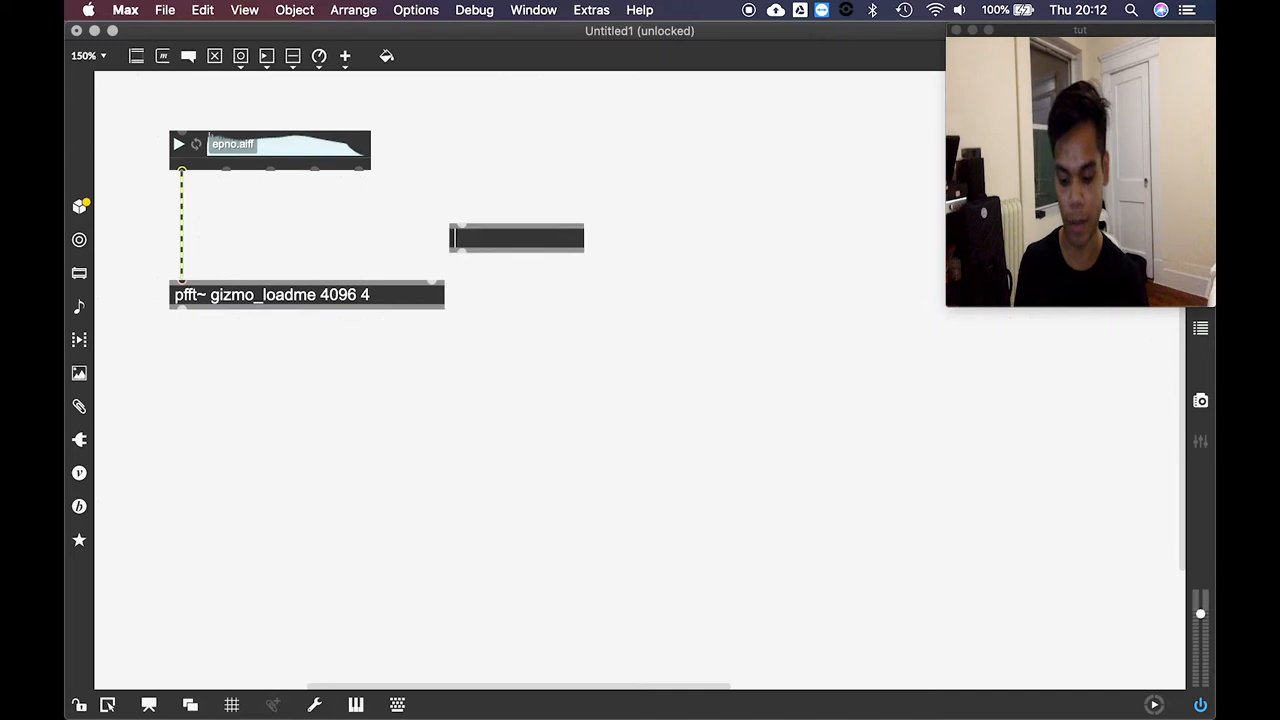
# Add a transratio object and set its number box to the transp semitone prototype
pyautogui.write('transratio')
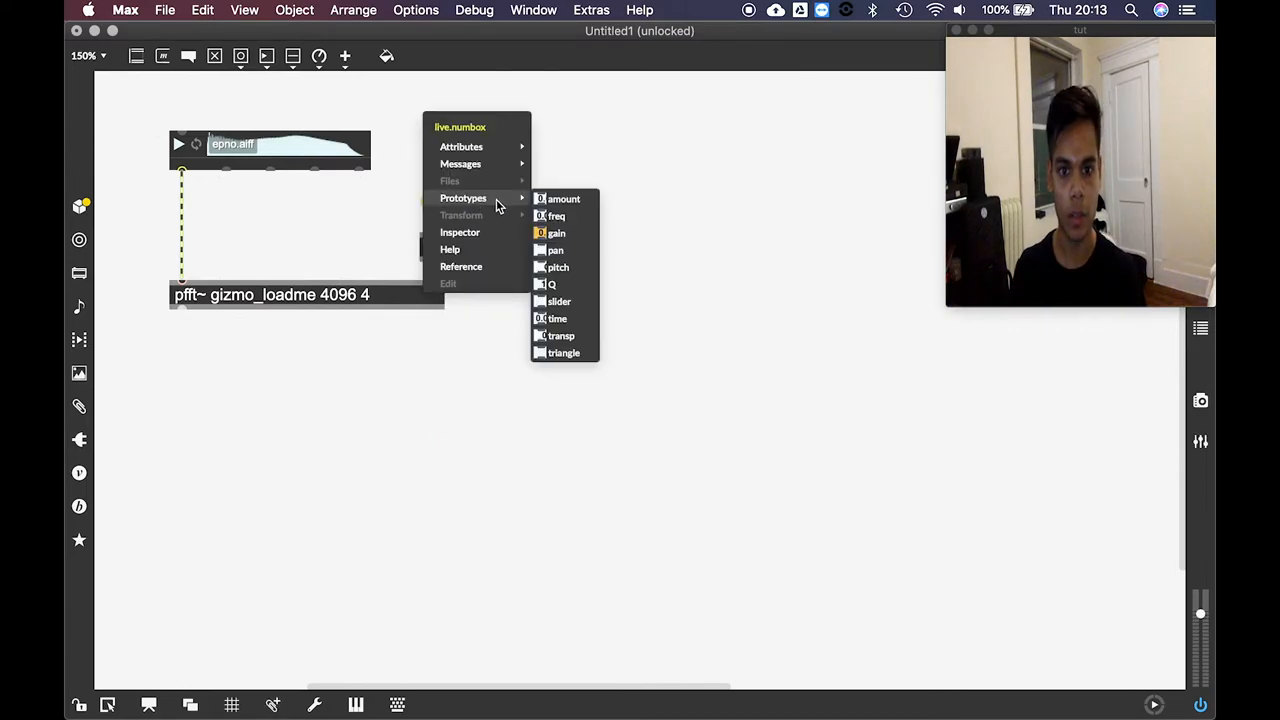
pyautogui.moveTo(556, 318)
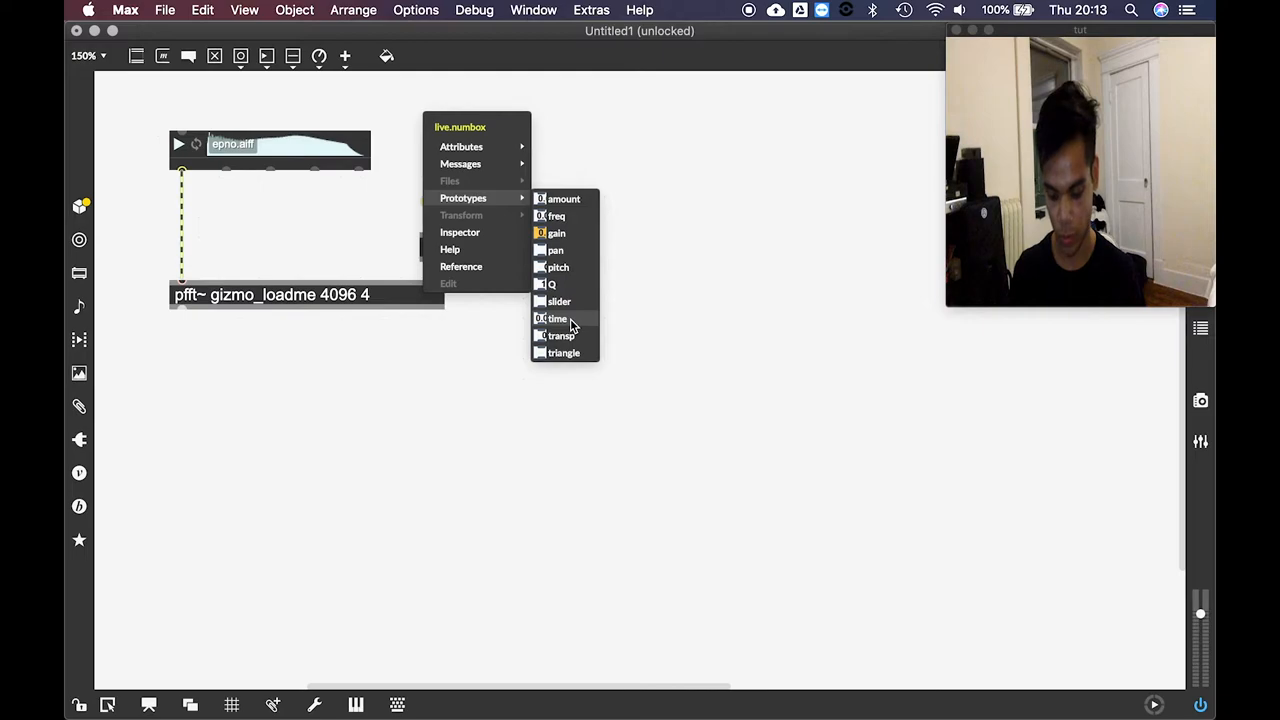
pyautogui.click(560, 336)
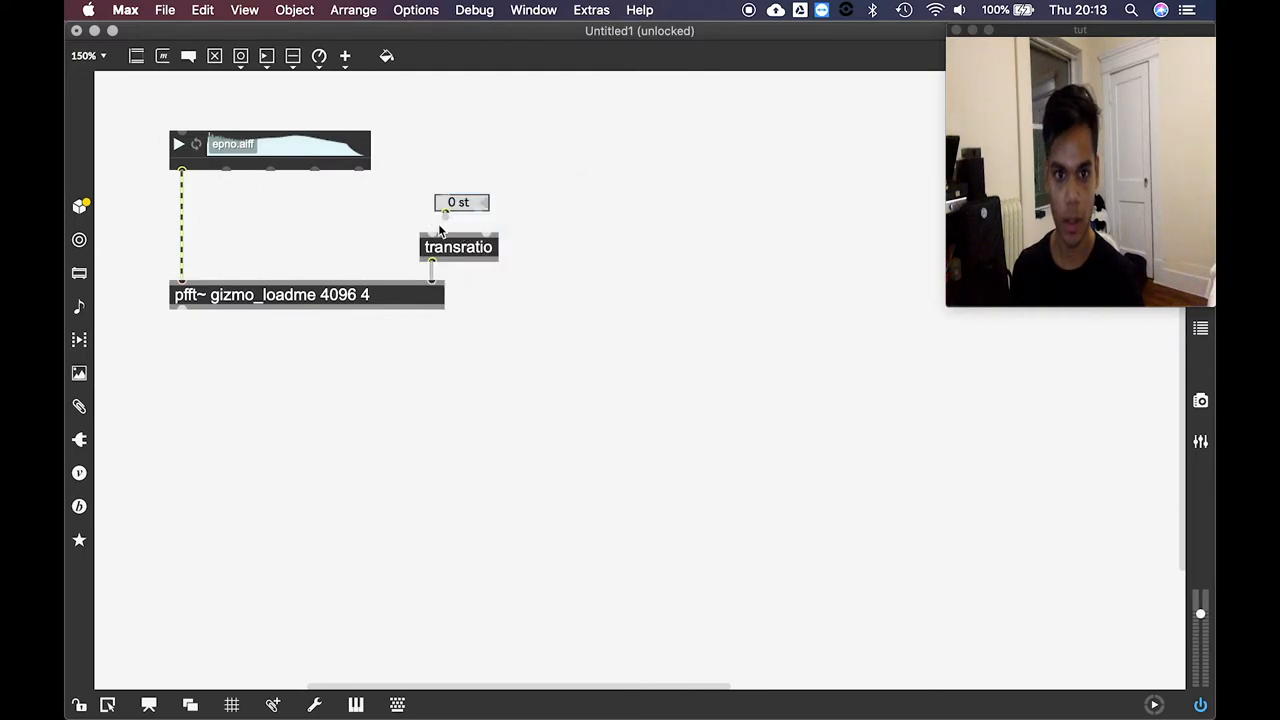
# Add gain~ and ezdac~ below pfft~ and set the transposition box to +4 st
pyautogui.click(460, 202)
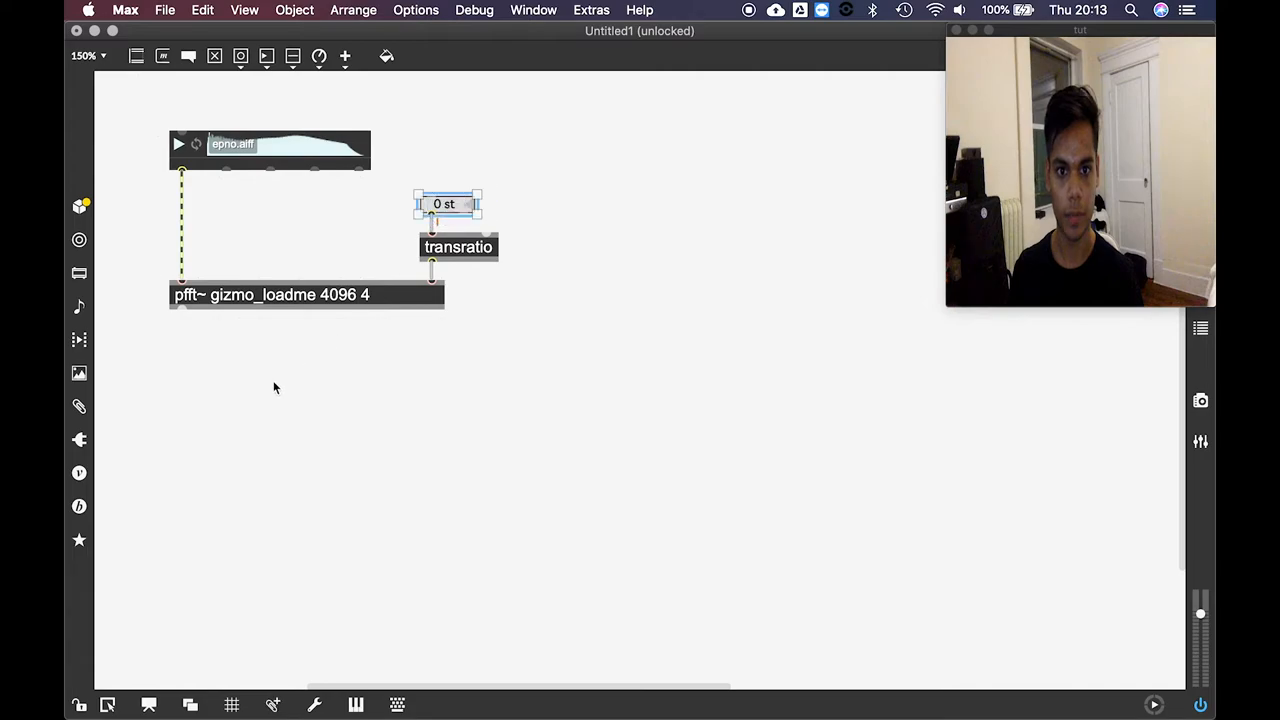
pyautogui.write('gain~')
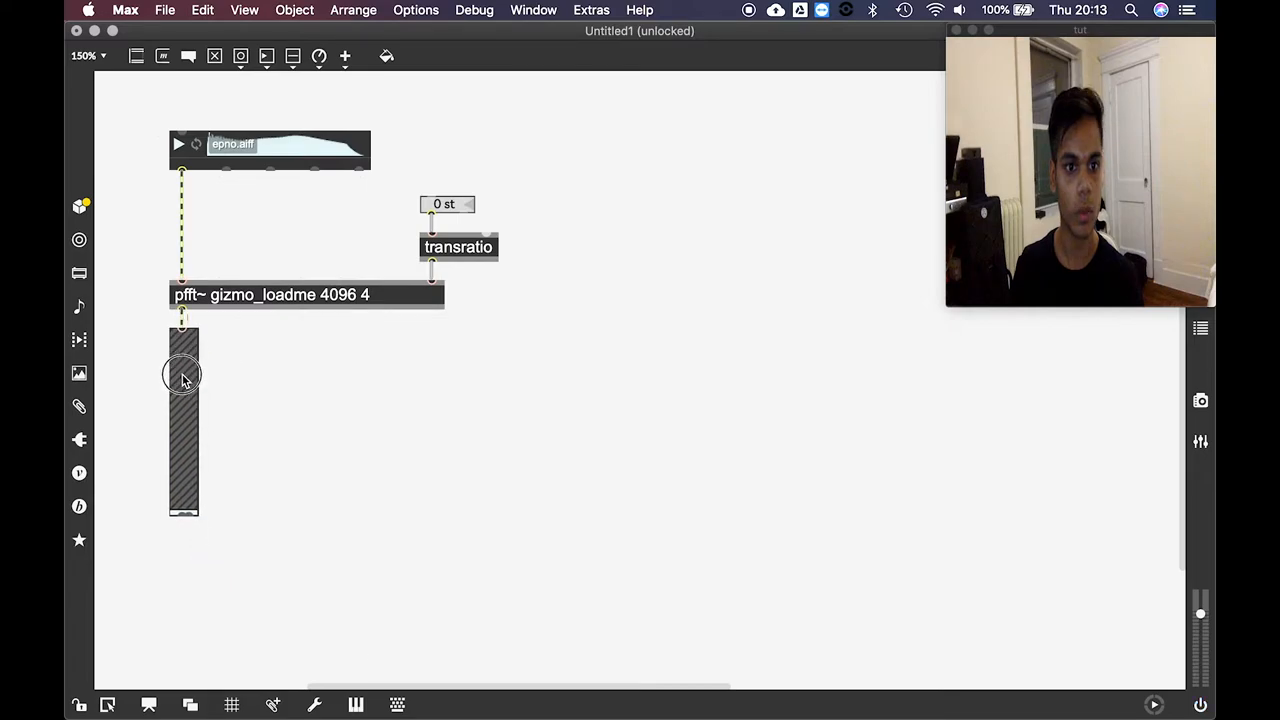
pyautogui.write('ezdac~')
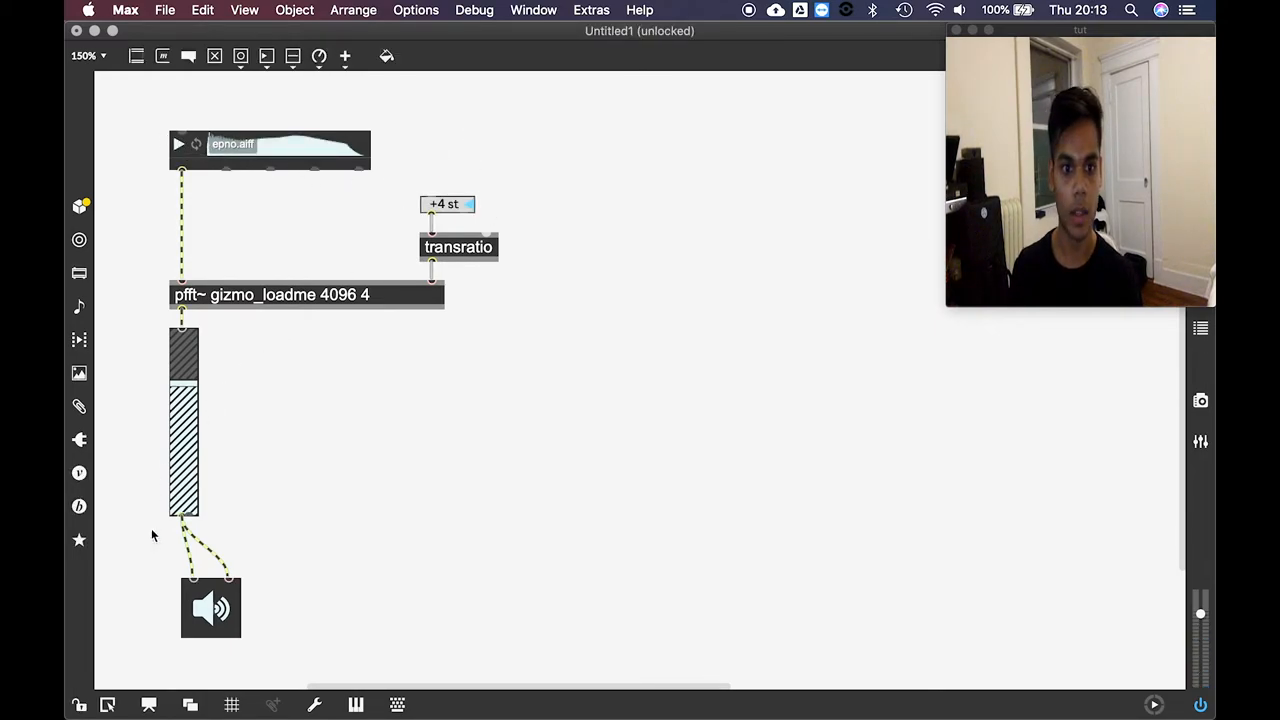
pyautogui.click(210, 608)
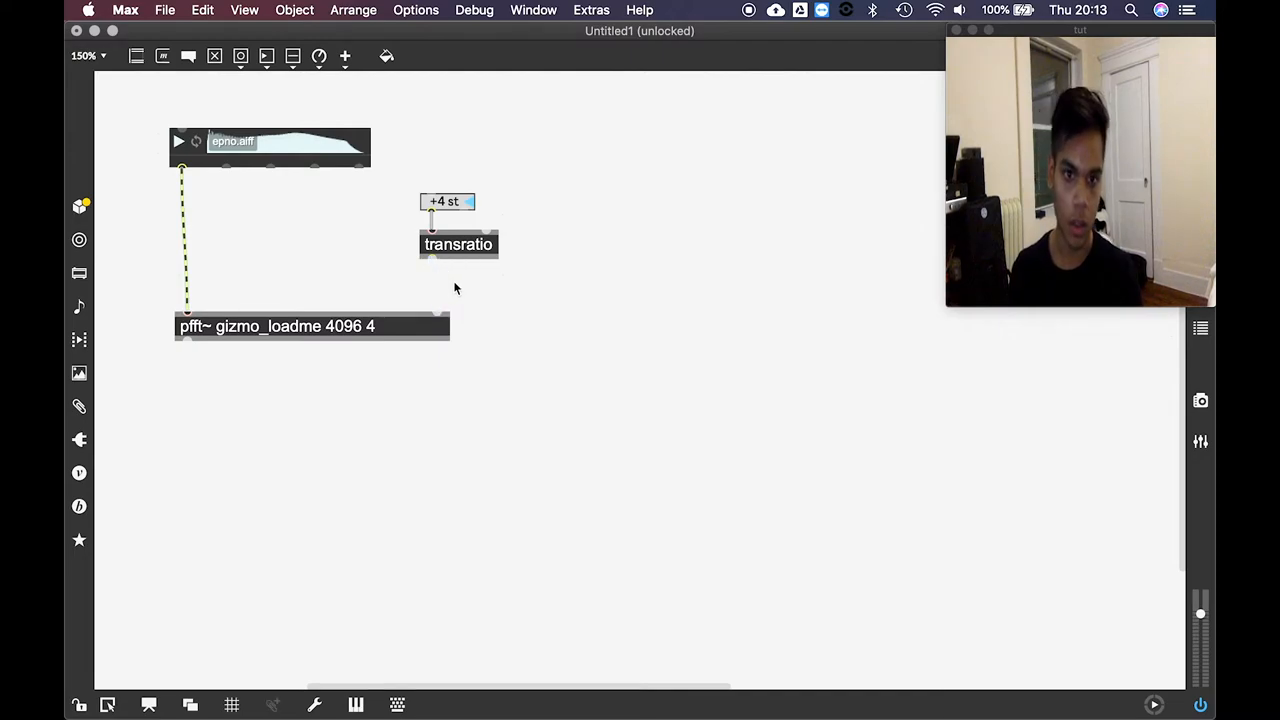
# Edit the pitch shifter's text to mc.pfft~ gizmo_loadme 4096 4
pyautogui.click(256, 328)
pyautogui.write('mc.')
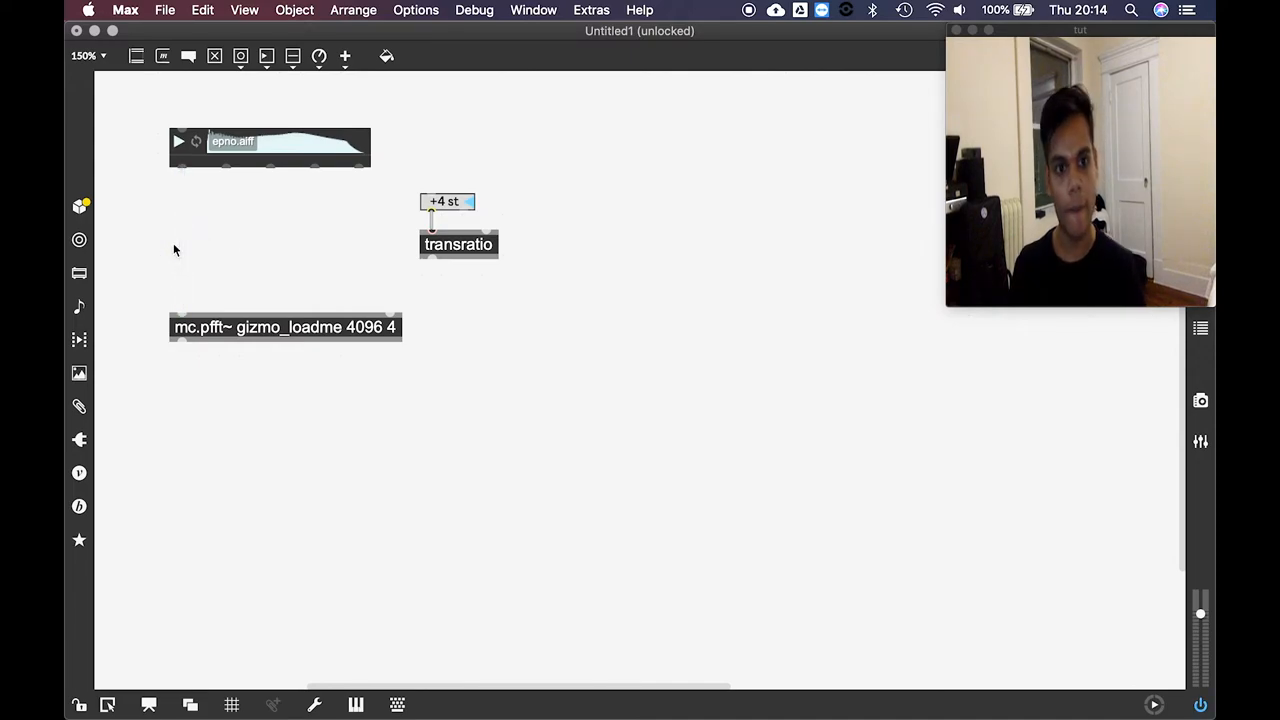
pyautogui.moveTo(180, 312)
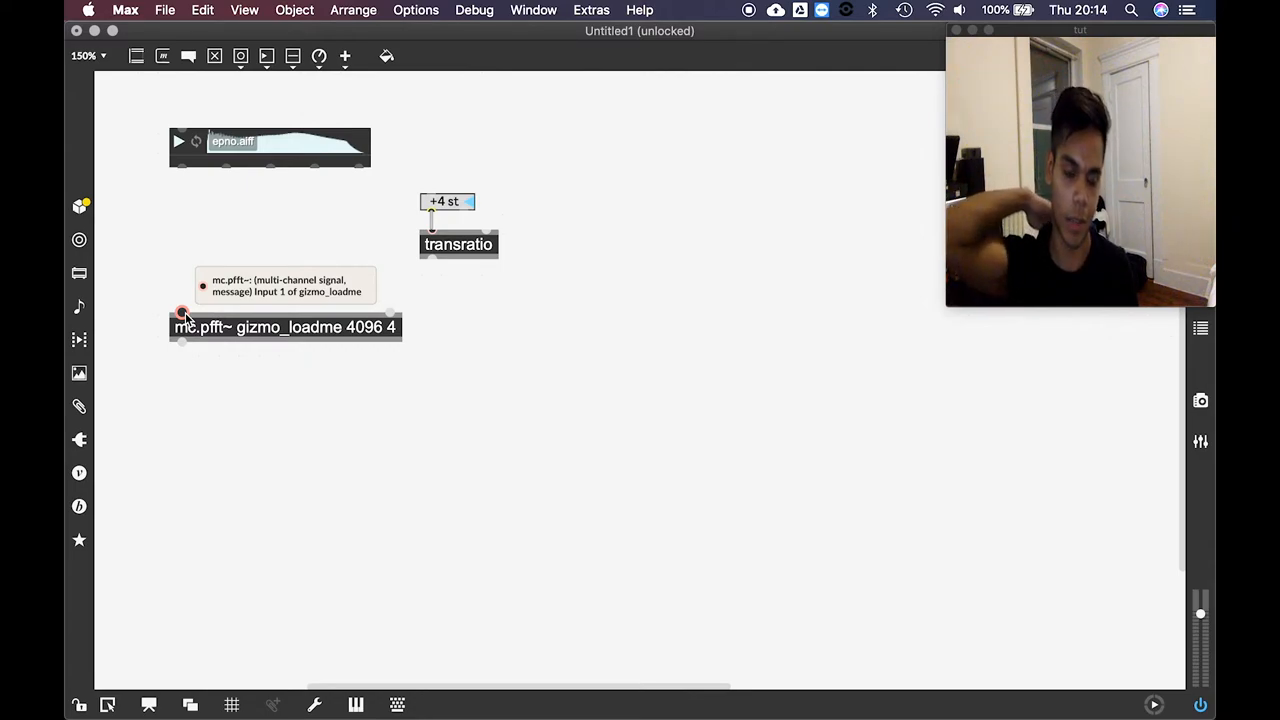
pyautogui.moveTo(184, 240)
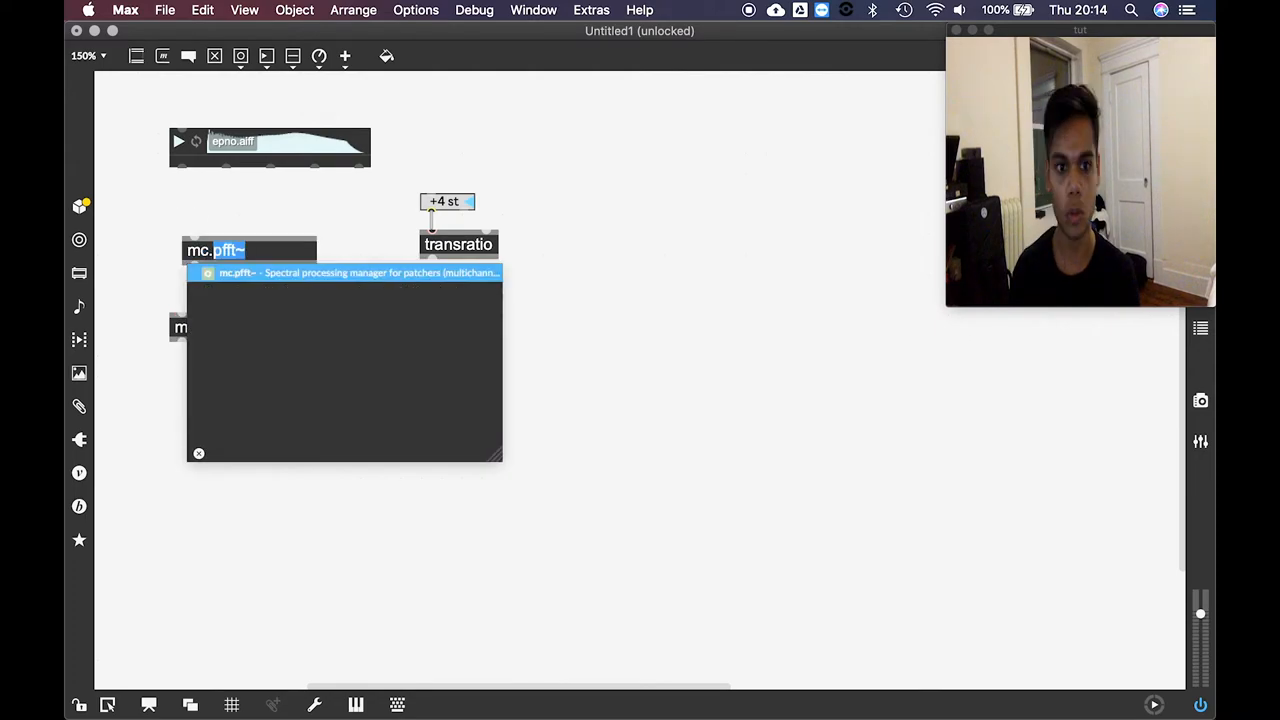
# Insert mc.dup~ 4 and connect the sample player into it
pyautogui.write('mc.dup~ 4')
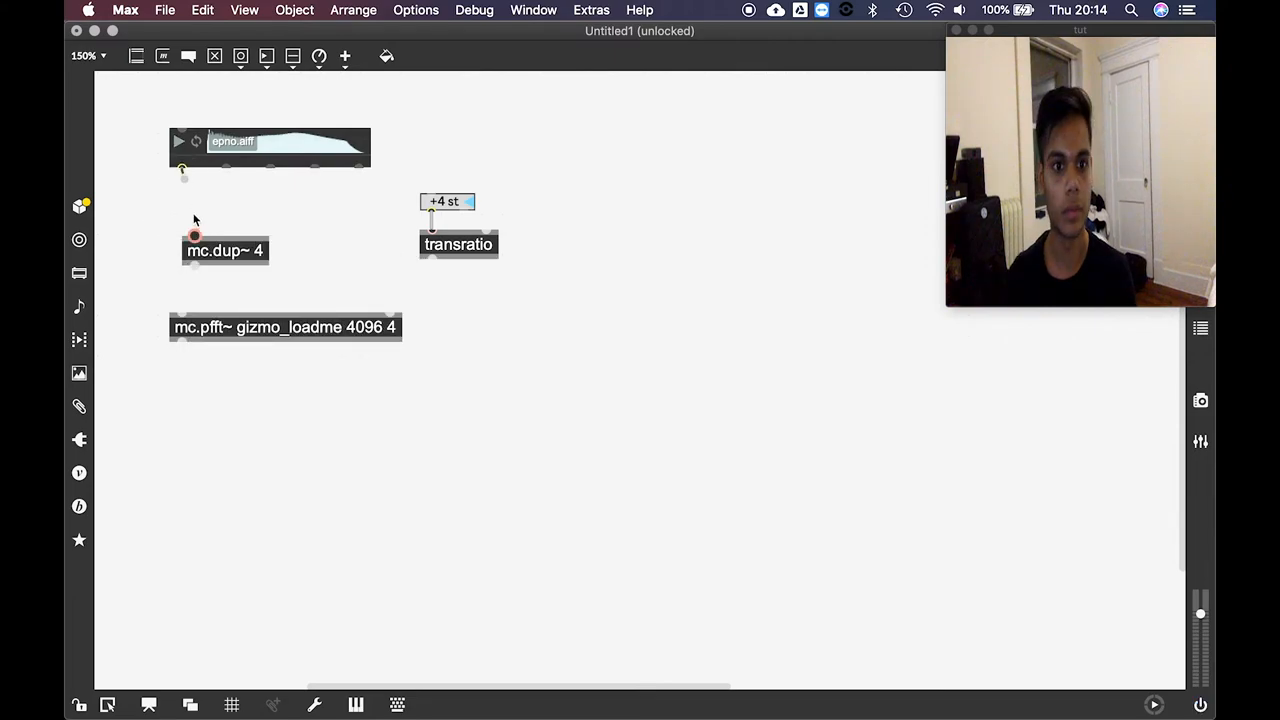
pyautogui.moveTo(224, 250); pyautogui.dragTo(212, 212)
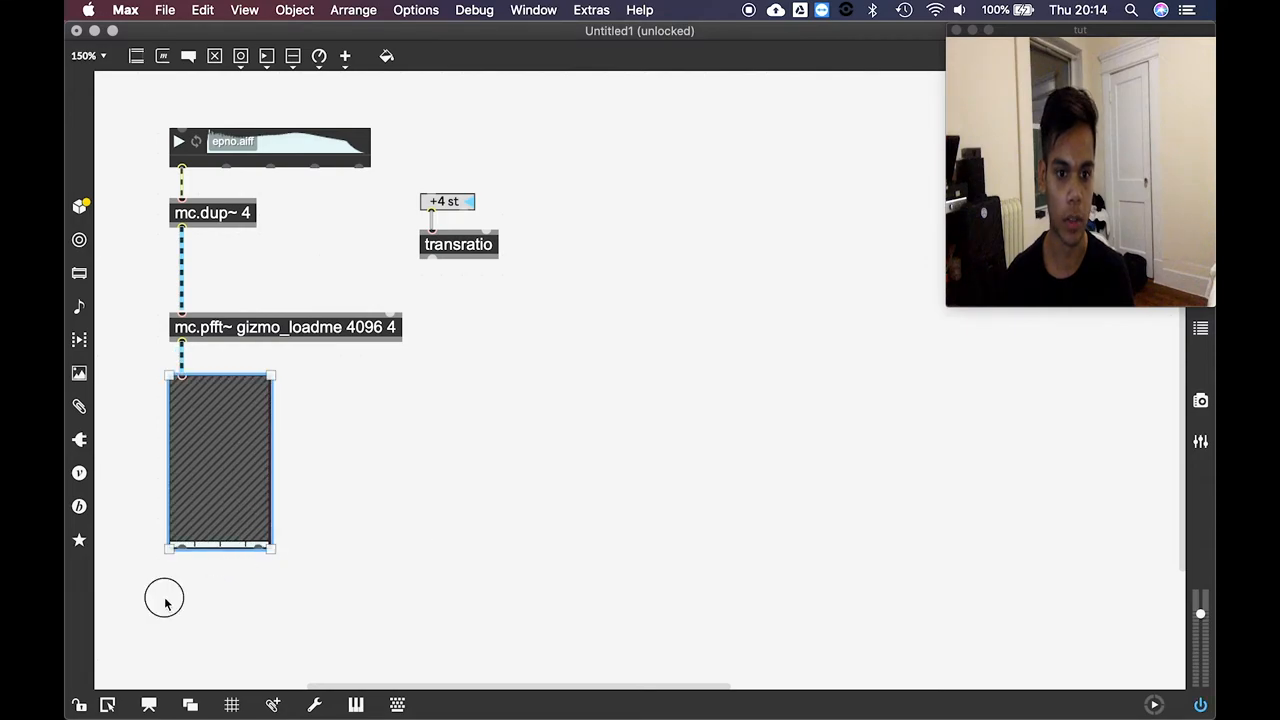
# Feed the gain slider into mc.mixdown~ 2 and move the transposition pair higher up
pyautogui.click(164, 596)
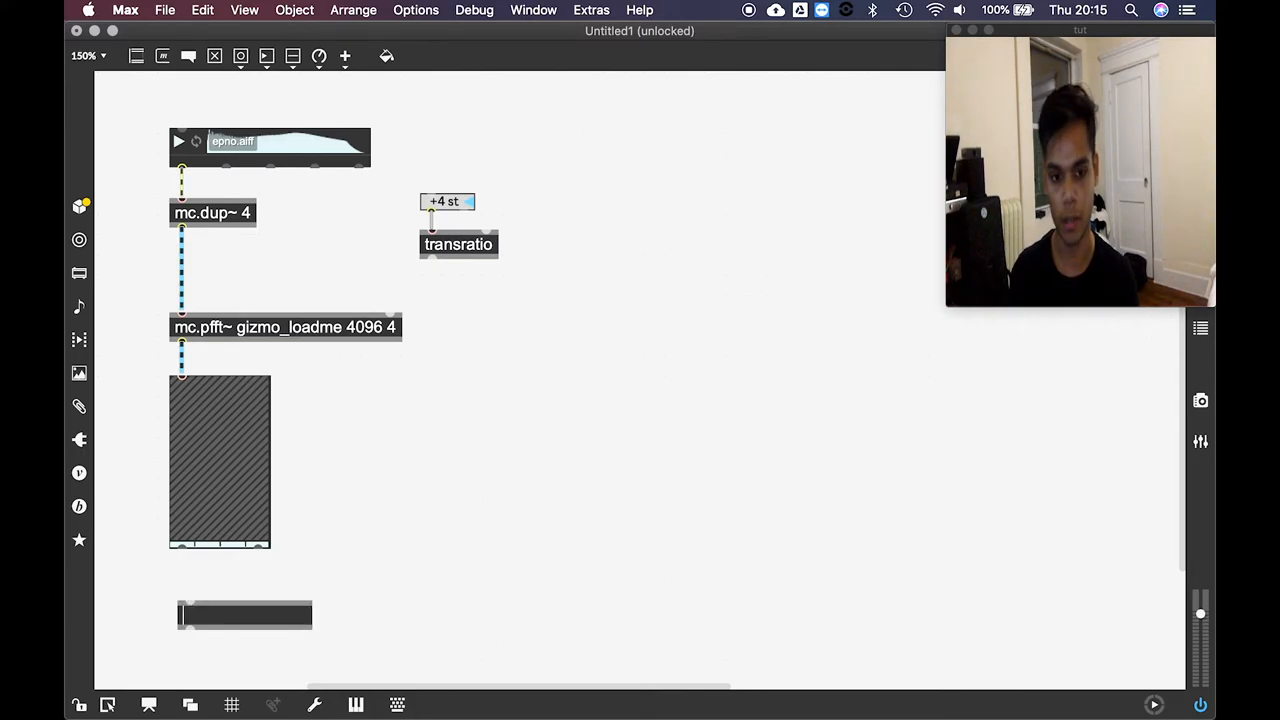
pyautogui.write('gain~')
pyautogui.write('mc.mixdown~ 2')
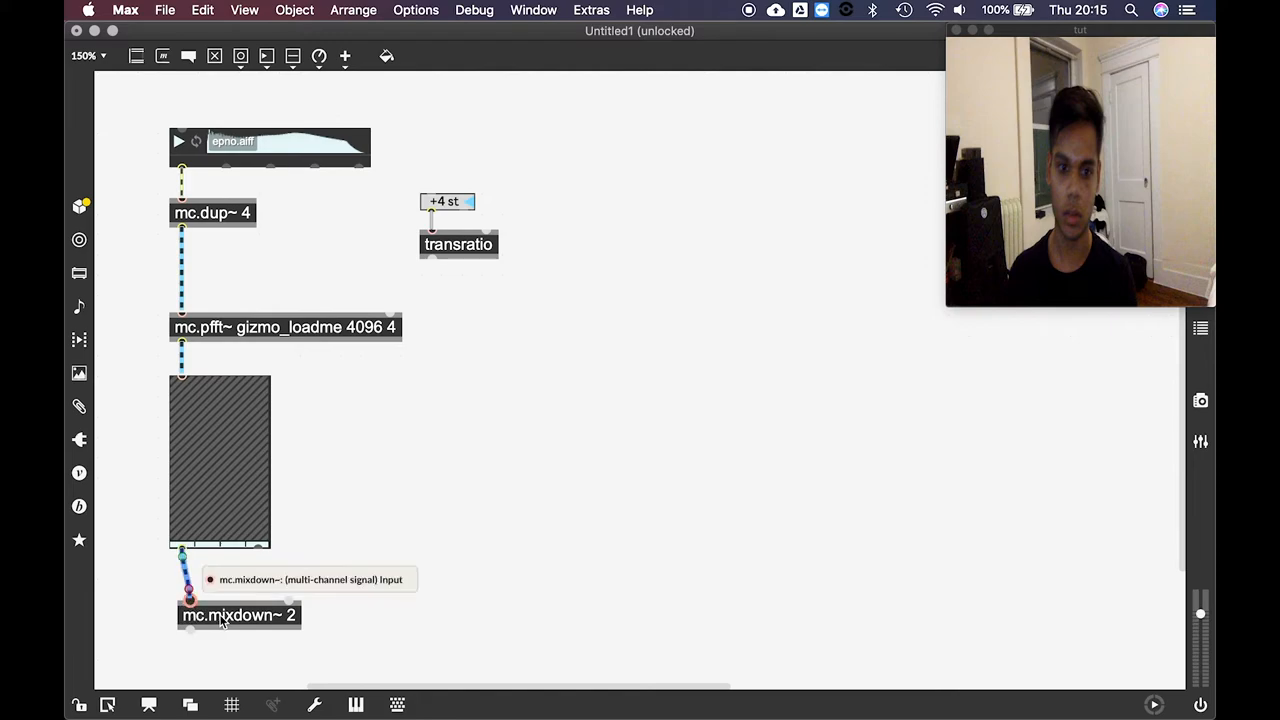
pyautogui.moveTo(238, 616); pyautogui.dragTo(232, 572)
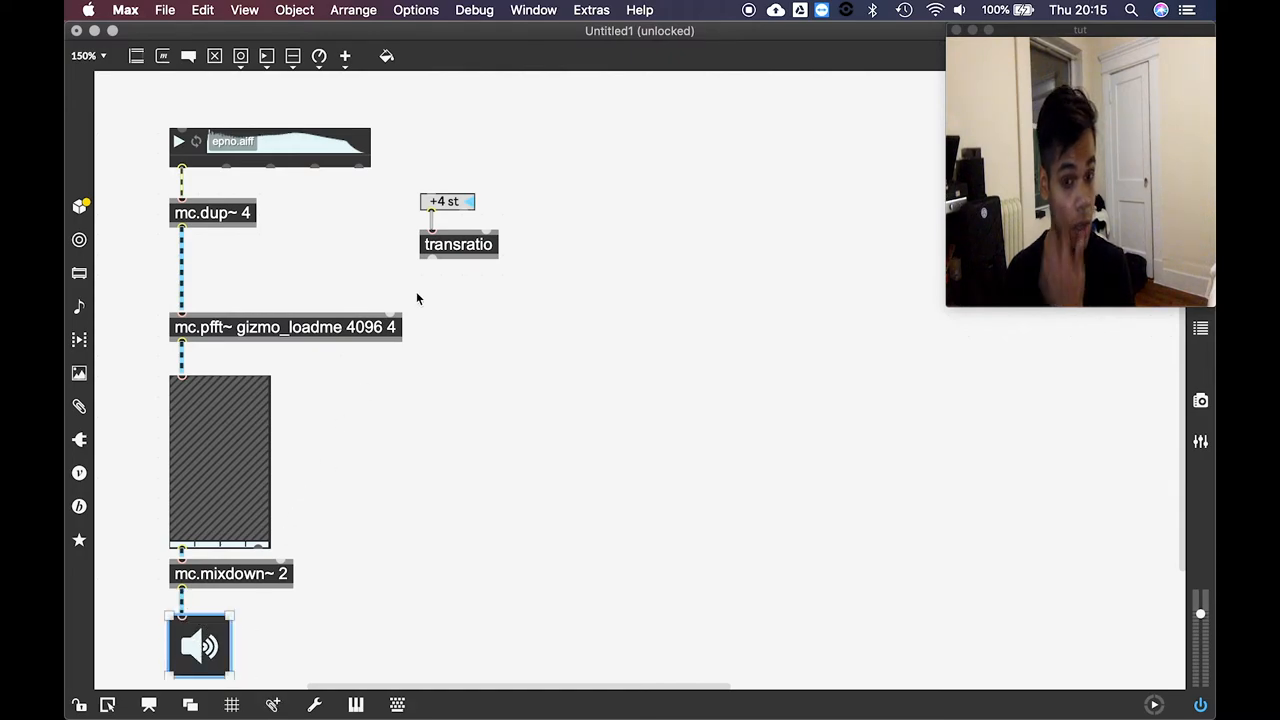
pyautogui.click(458, 244)
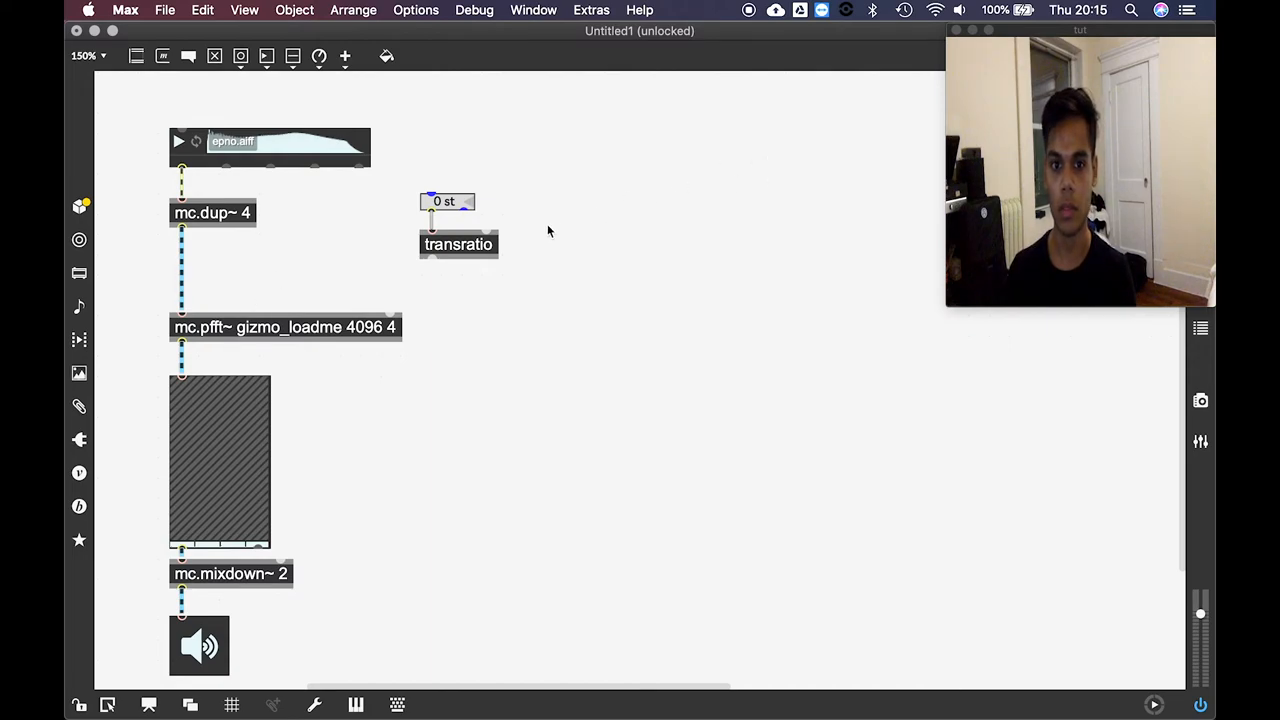
pyautogui.moveTo(458, 244); pyautogui.dragTo(440, 212)
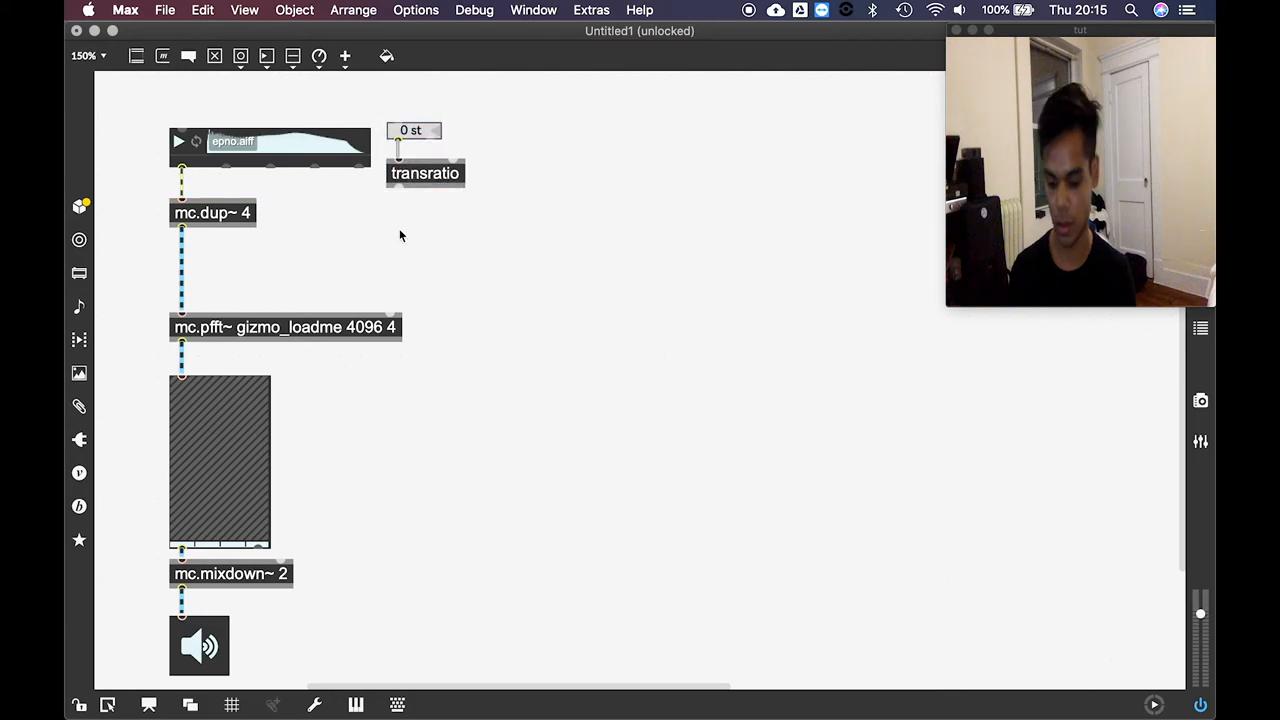
# Create the mc.targetlist 1 2 3 4 object for the transposition voices
pyautogui.write('mc.')
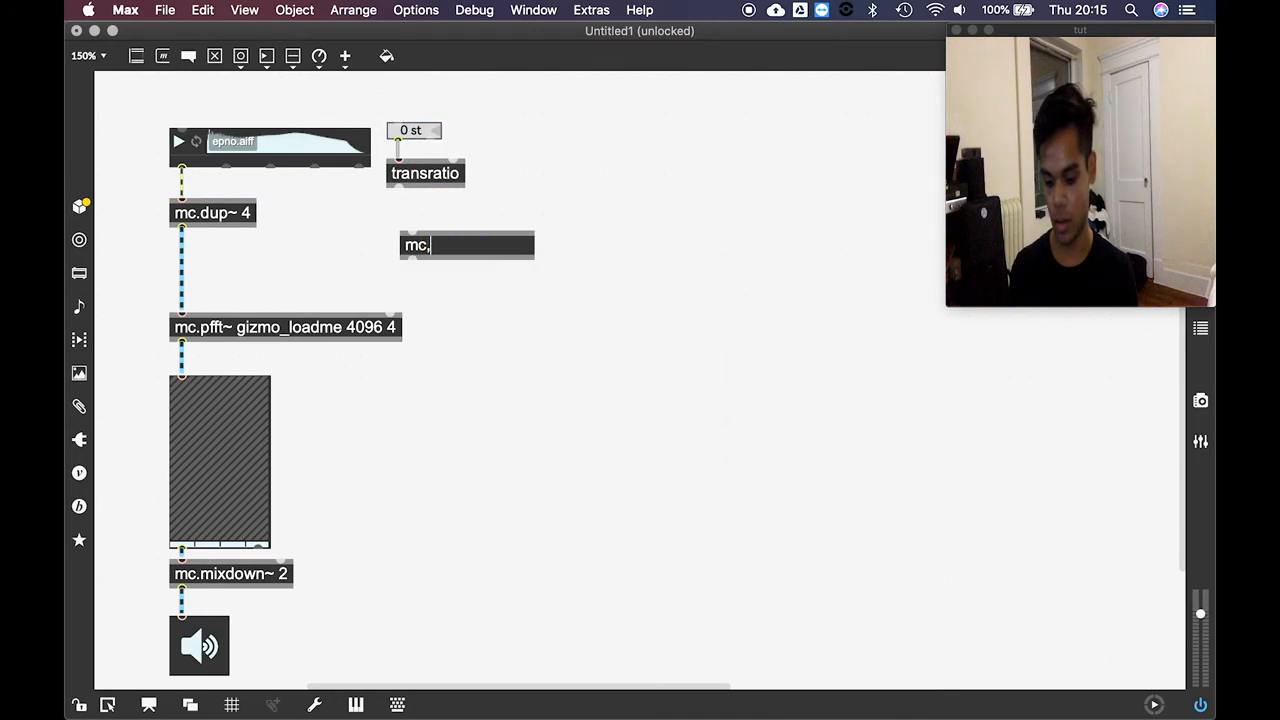
pyautogui.write('mc')
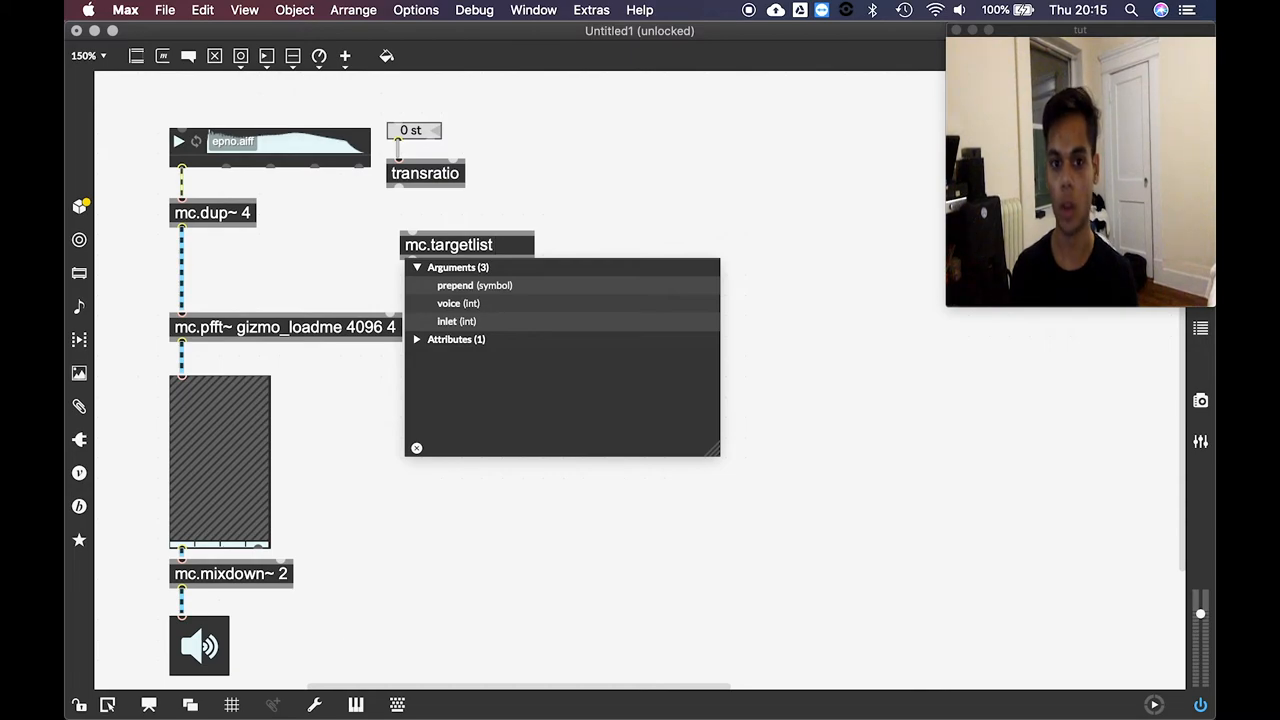
pyautogui.click(500, 244)
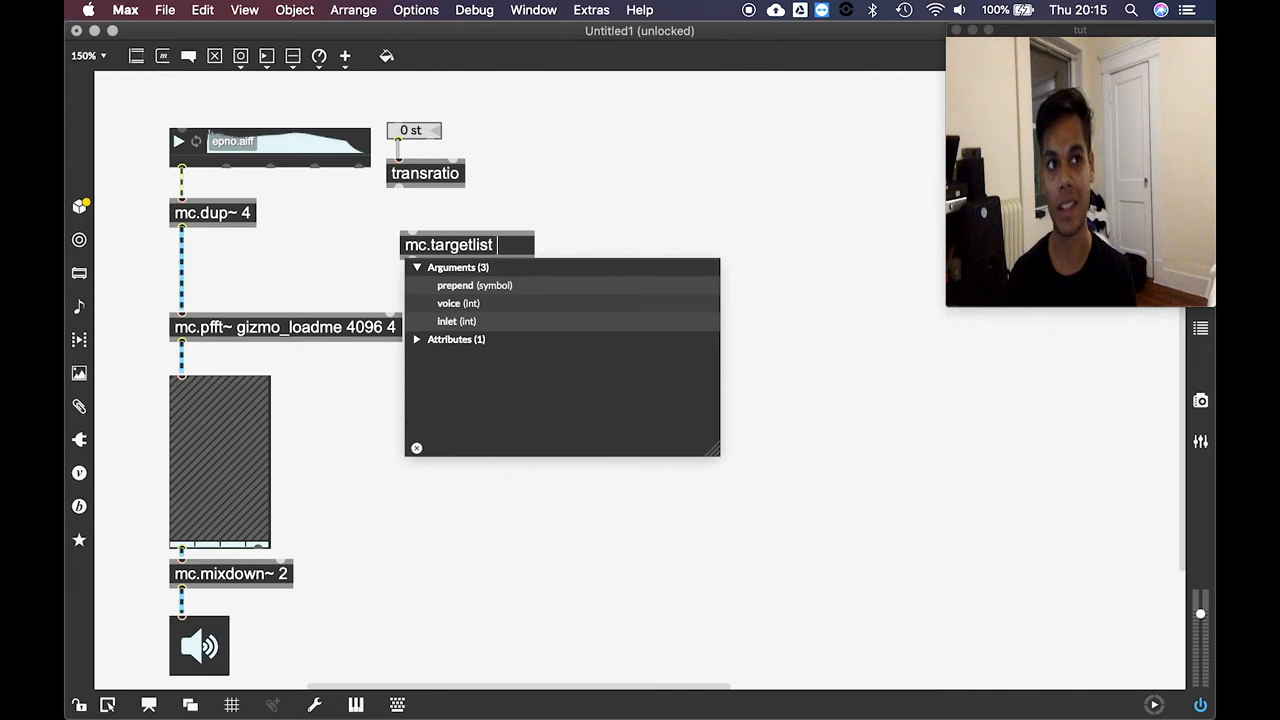
pyautogui.write('1')
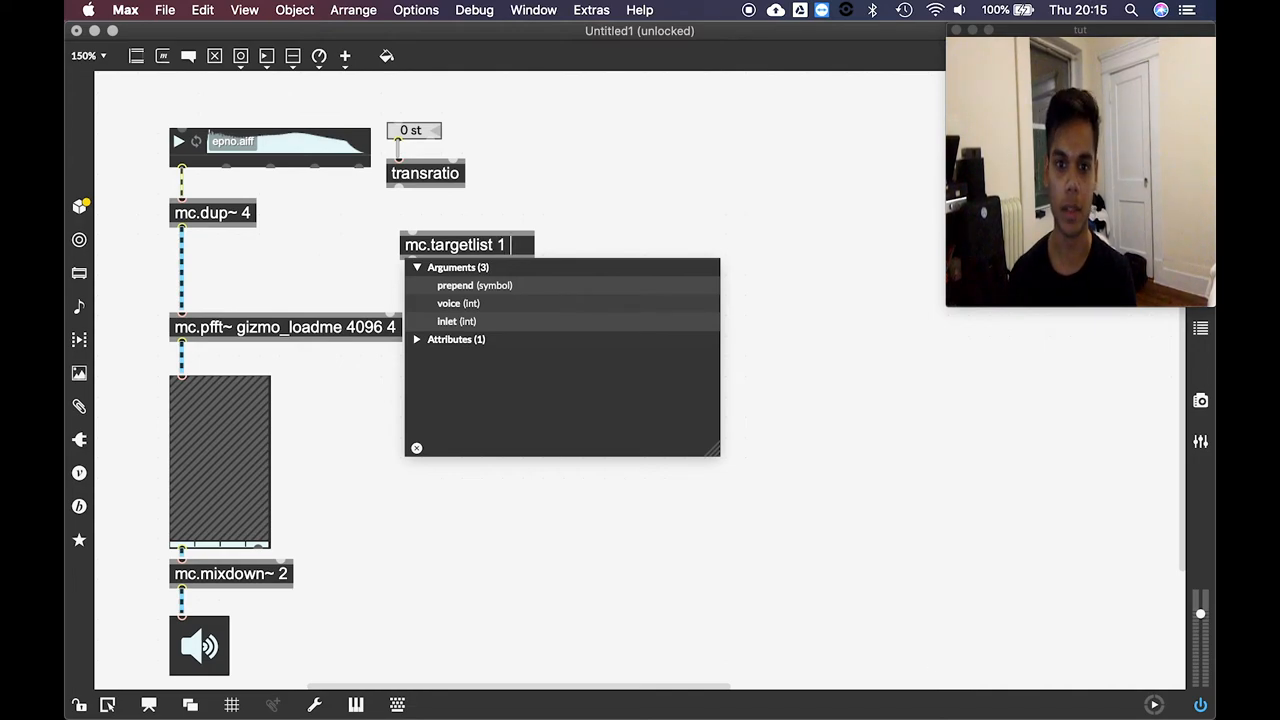
pyautogui.write('2 3 4')
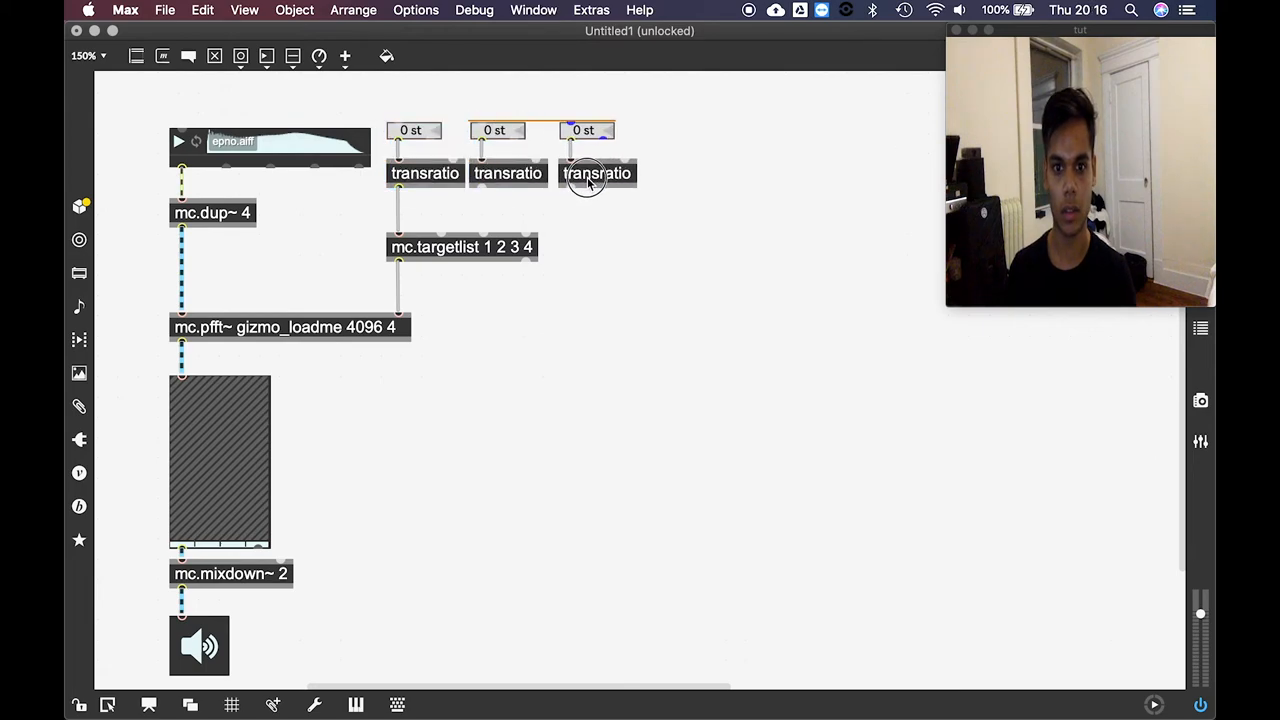
# Add a fourth numbox/transratio pair and wire it into mc.targetlist's fourth inlet
pyautogui.moveTo(596, 172); pyautogui.dragTo(732, 164)
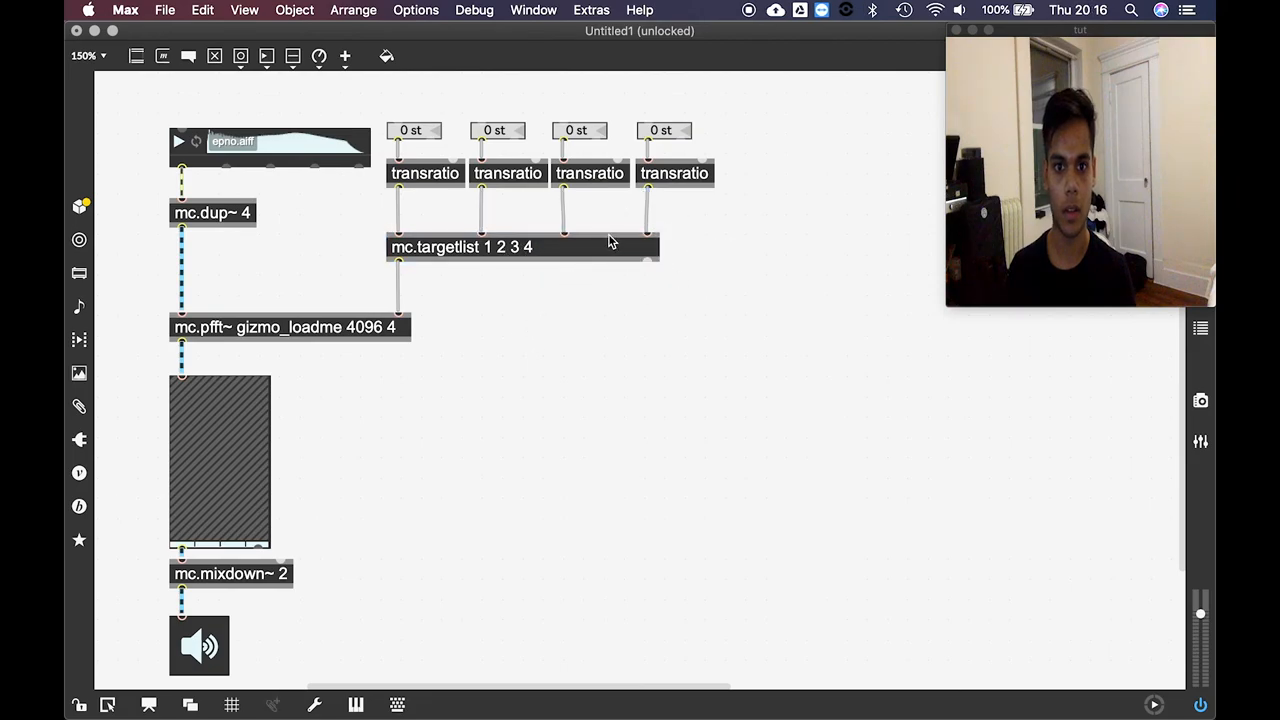
pyautogui.click(674, 172)
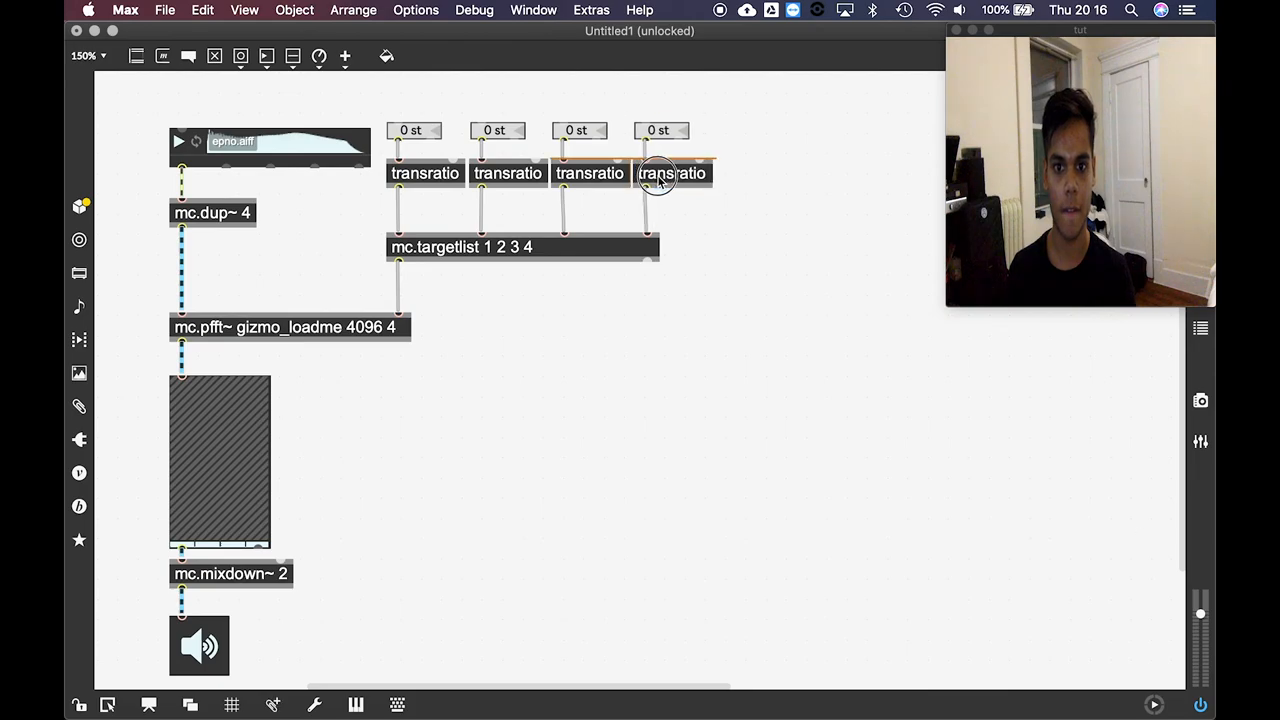
pyautogui.click(672, 172)
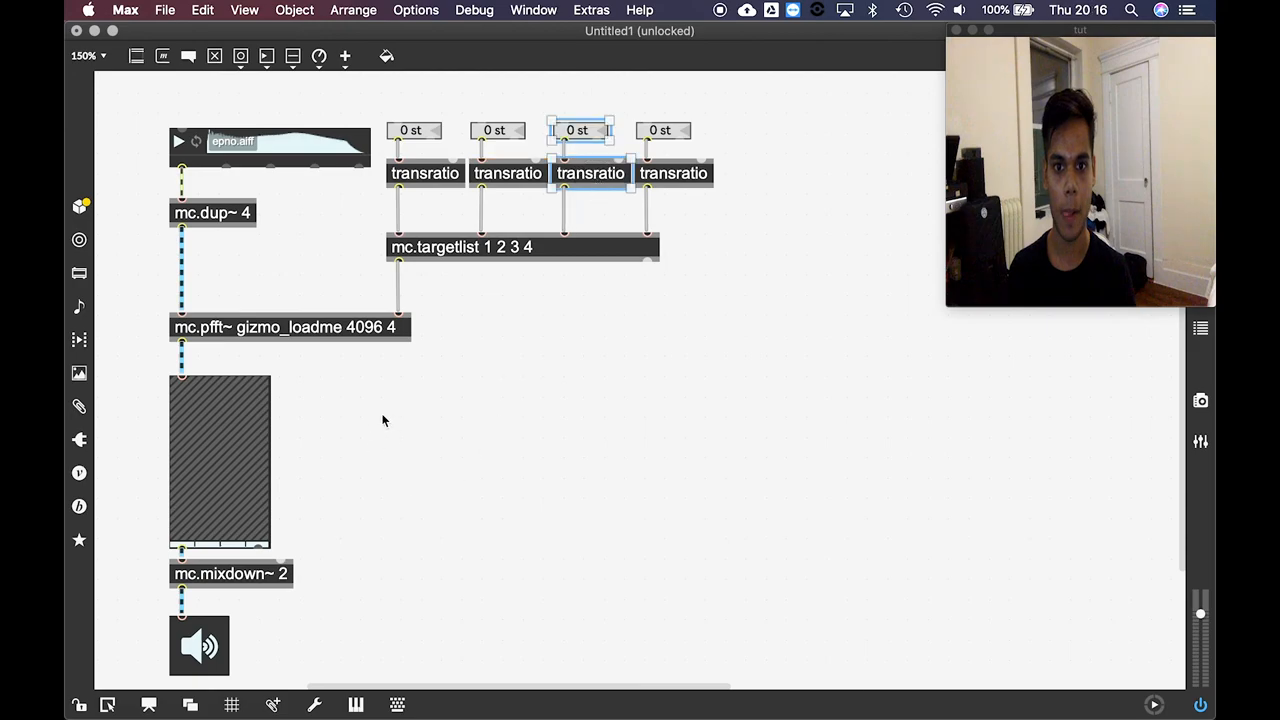
pyautogui.moveTo(202, 486)
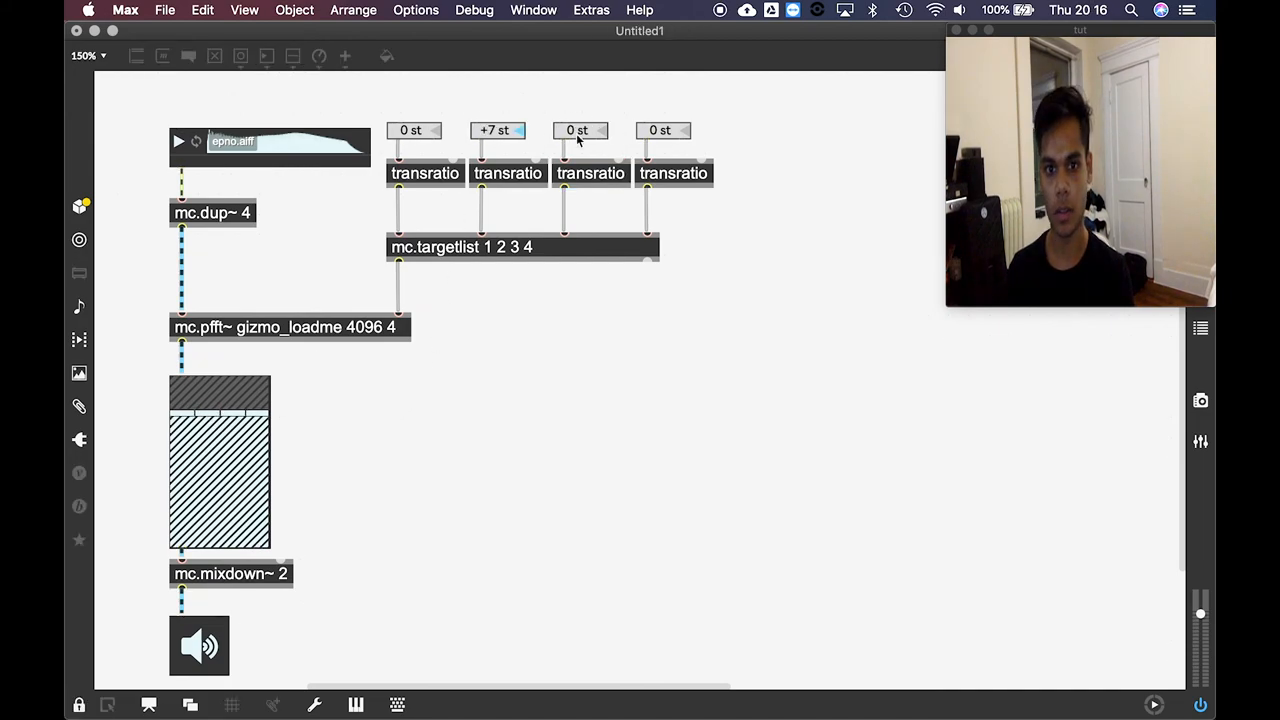
# Transpose the remaining voices to +9 and +11 st and play the ePiano sample
pyautogui.moveTo(580, 130); pyautogui.dragTo(580, 100)
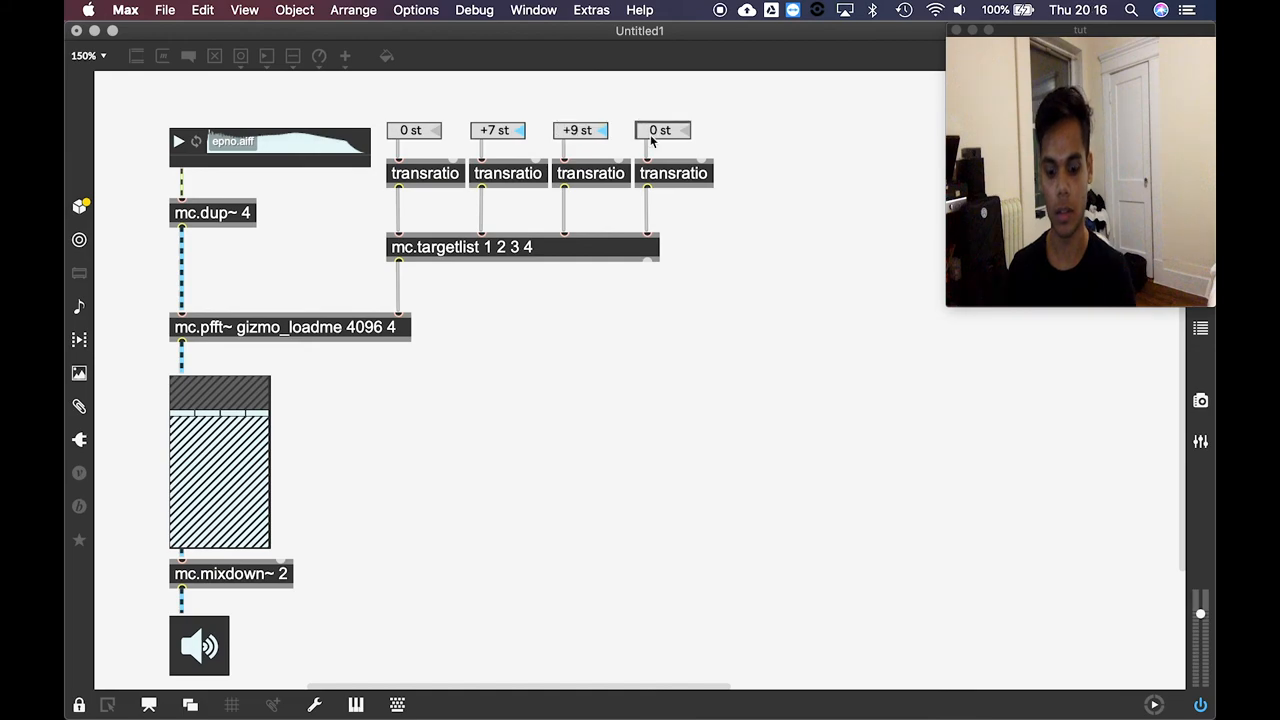
pyautogui.click(660, 130)
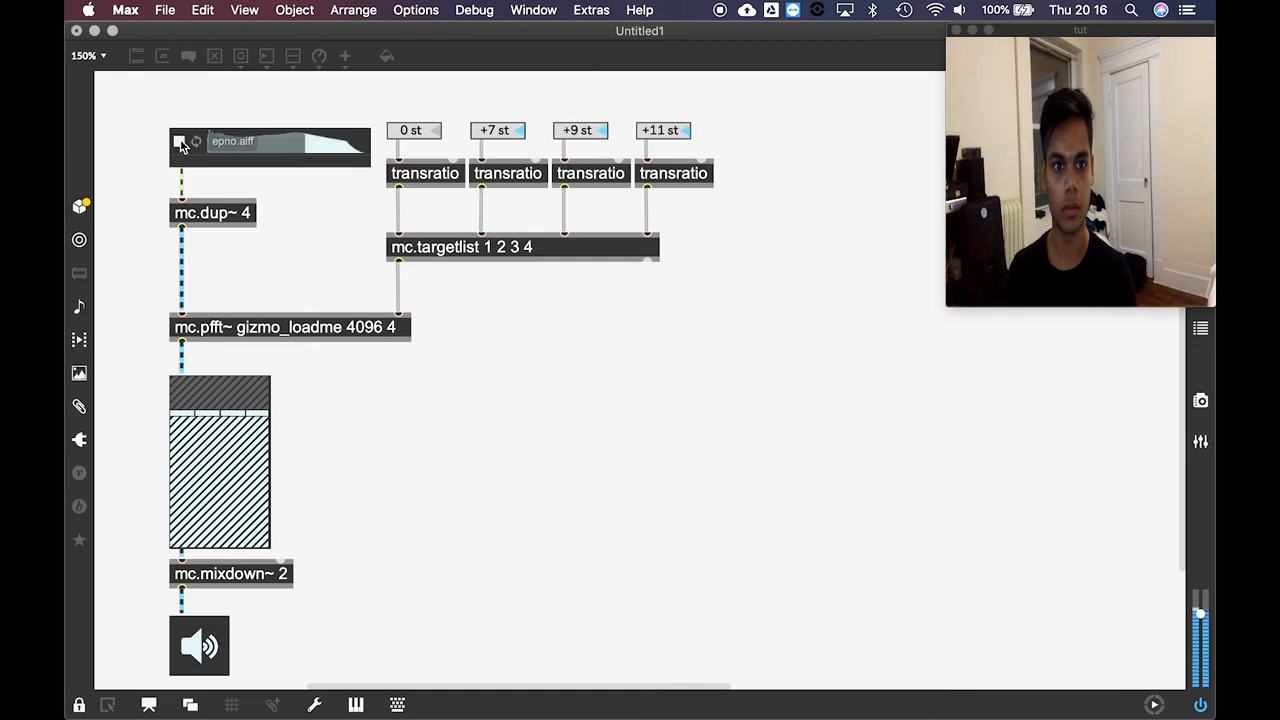
pyautogui.click(180, 140)
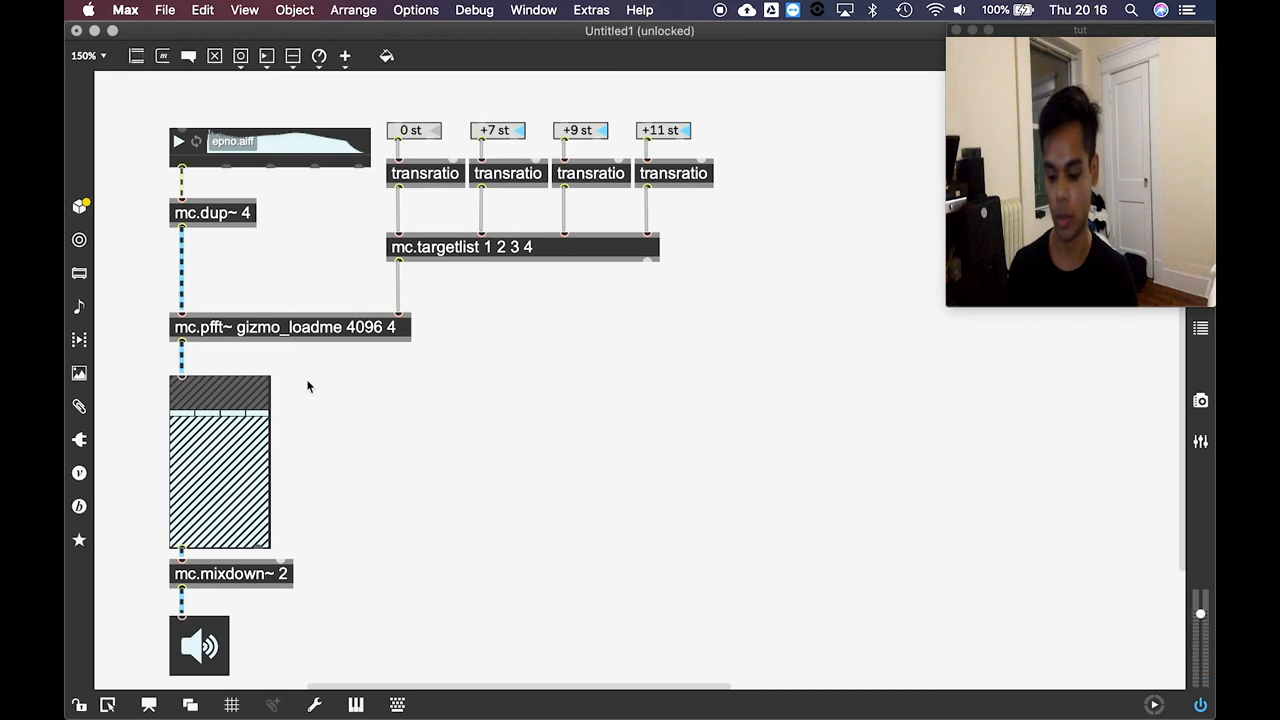
# Place a multislider object fed from the mc.pfft~ output
pyautogui.moveTo(182, 372); pyautogui.dragTo(314, 412)
pyautogui.write('multislider')
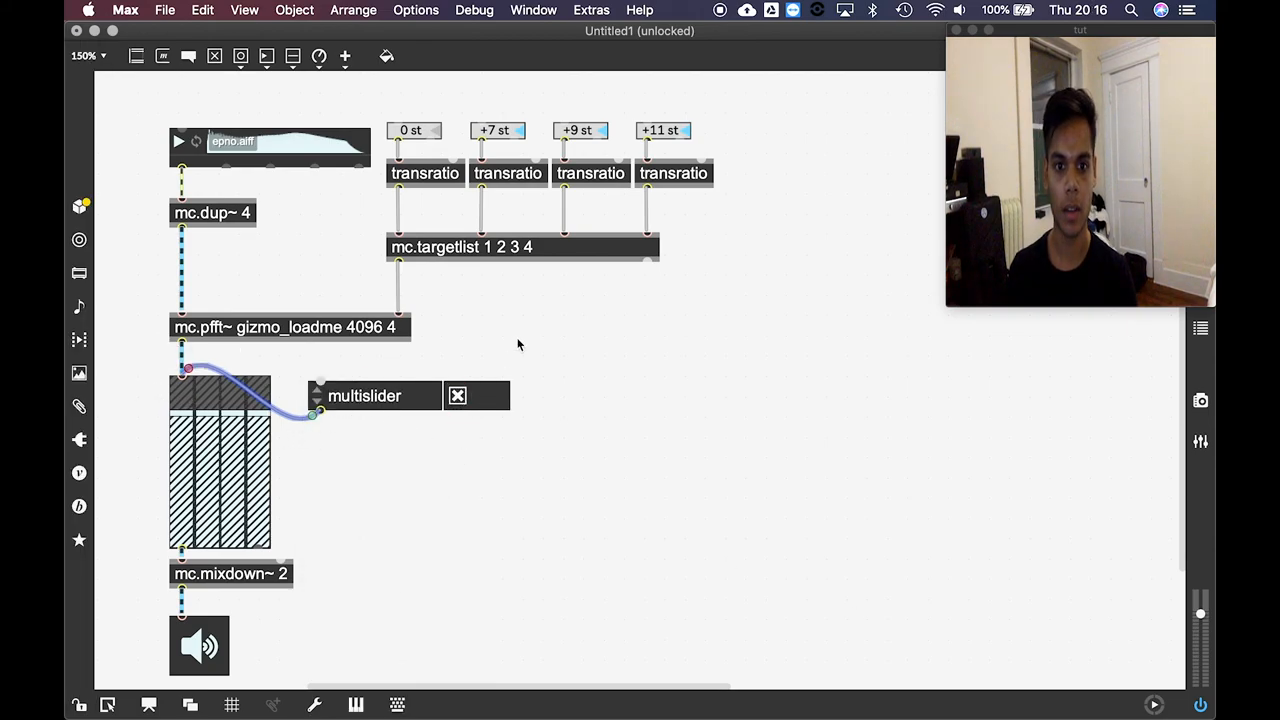
pyautogui.click(380, 396)
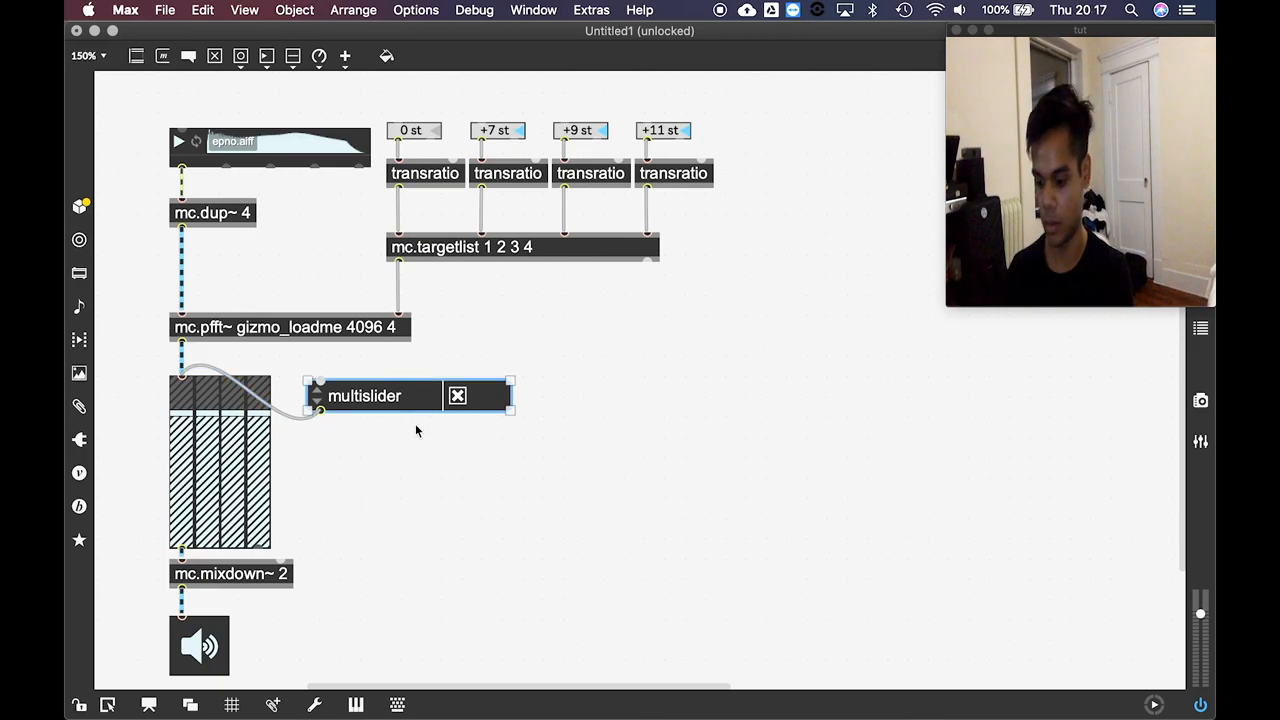